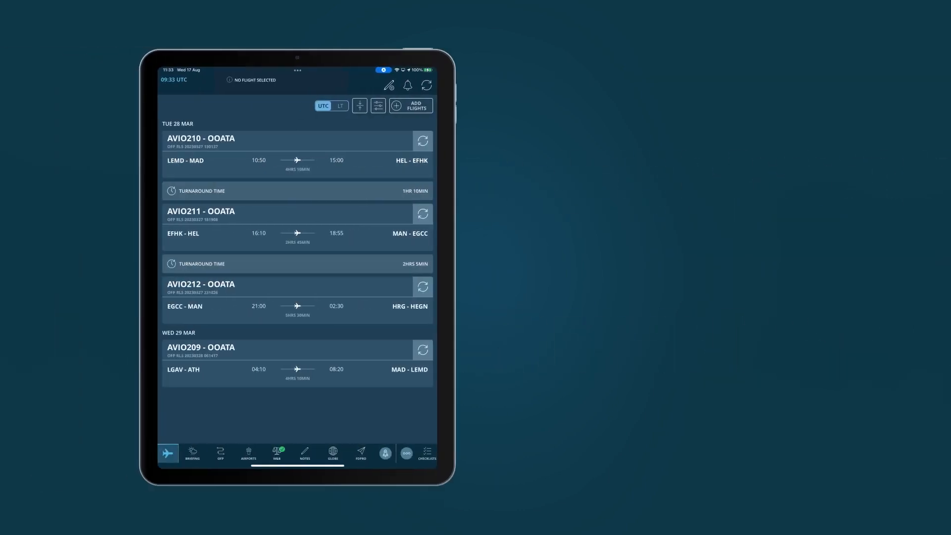
Activate flight AVIO210 Madrid–Helsinki and review its bell notifications and available data updates.
left_click(276, 141)
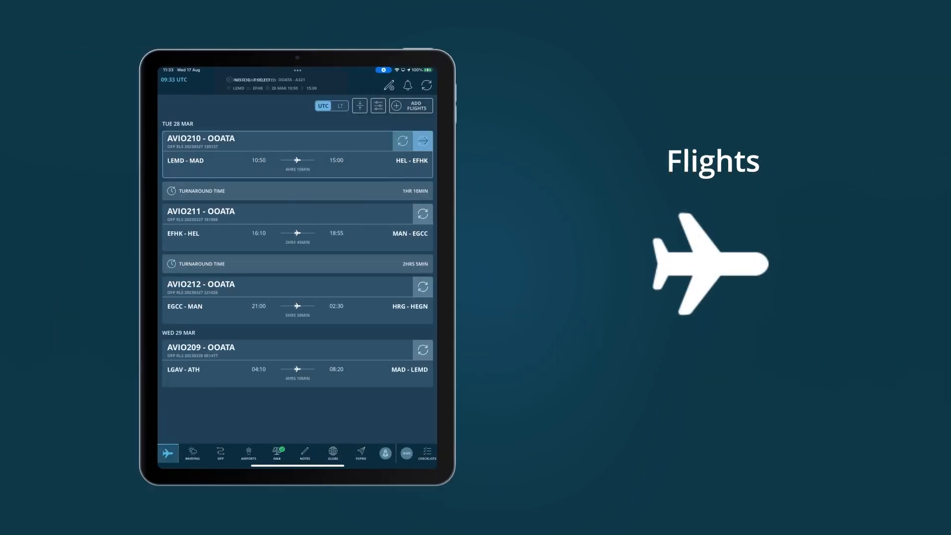
left_click(276, 141)
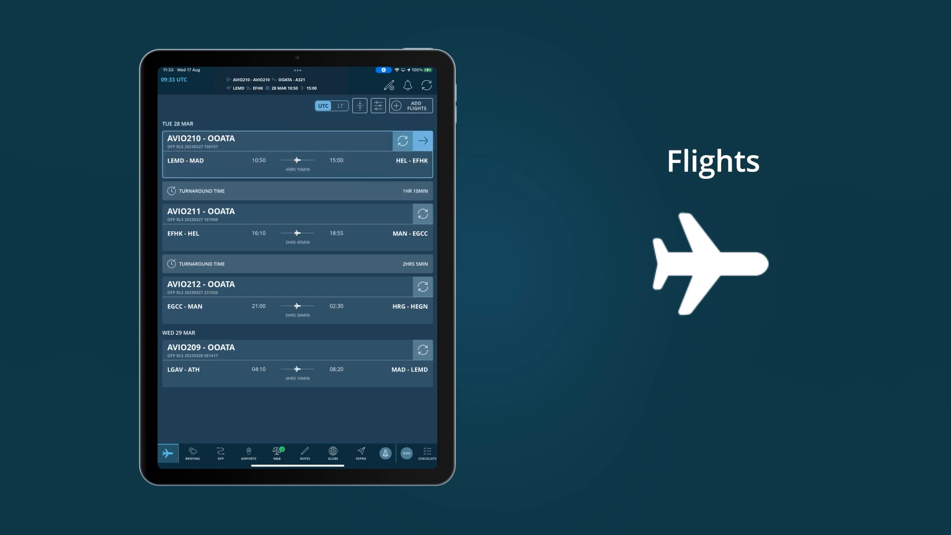
left_click(409, 85)
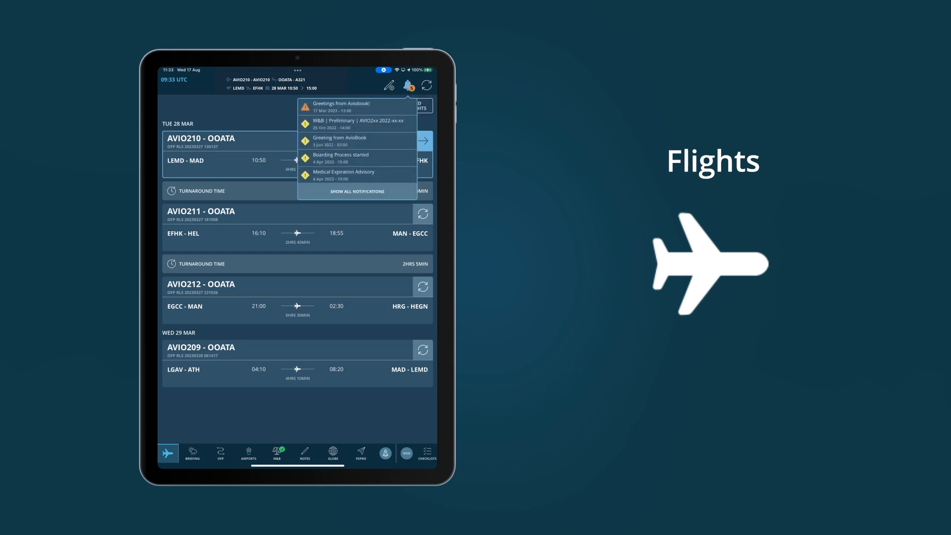
left_click(409, 85)
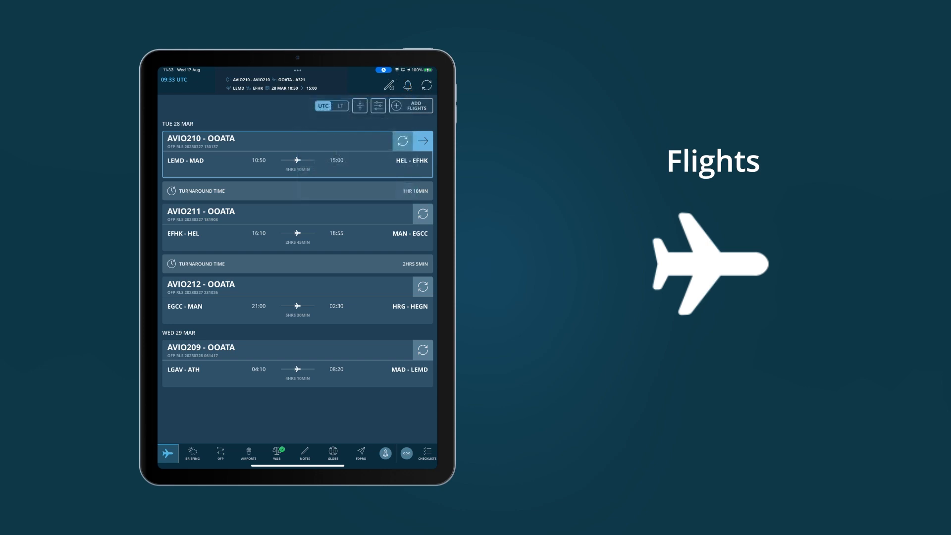
left_click(428, 85)
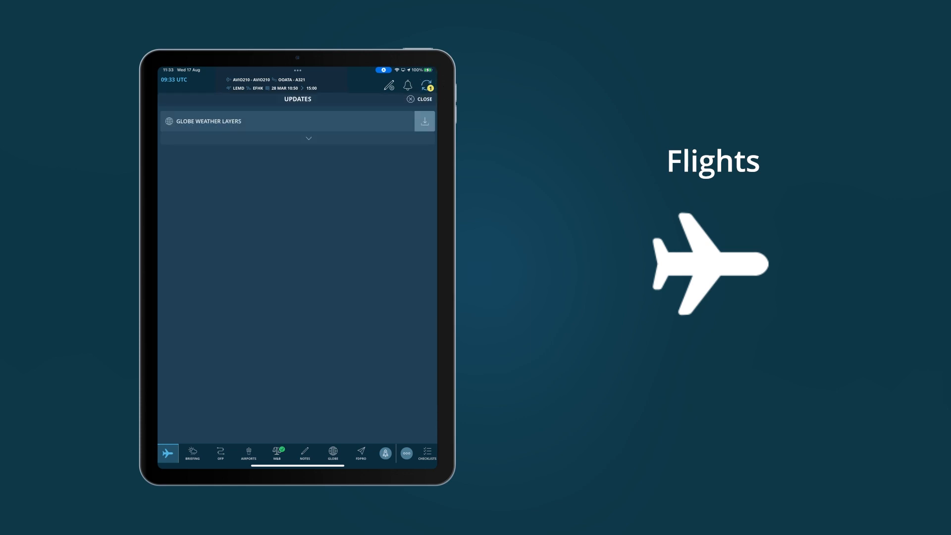
left_click(422, 100)
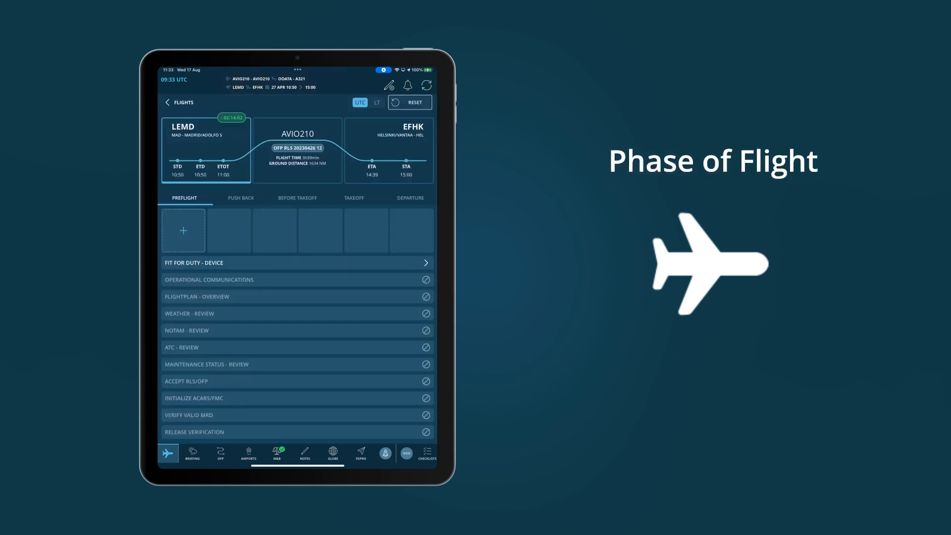
Sign the fit-for-duty declaration and read through the flightplan overview.
left_click(297, 262)
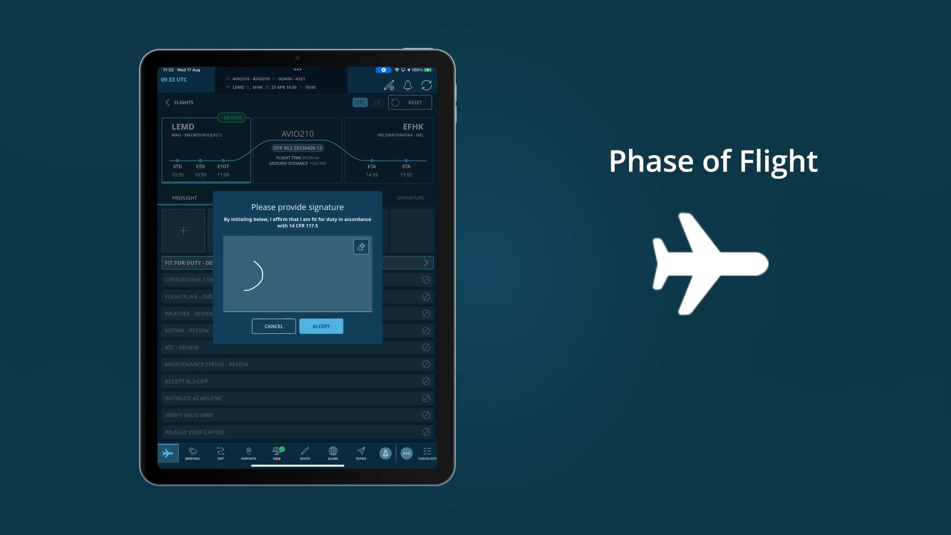
left_click(321, 326)
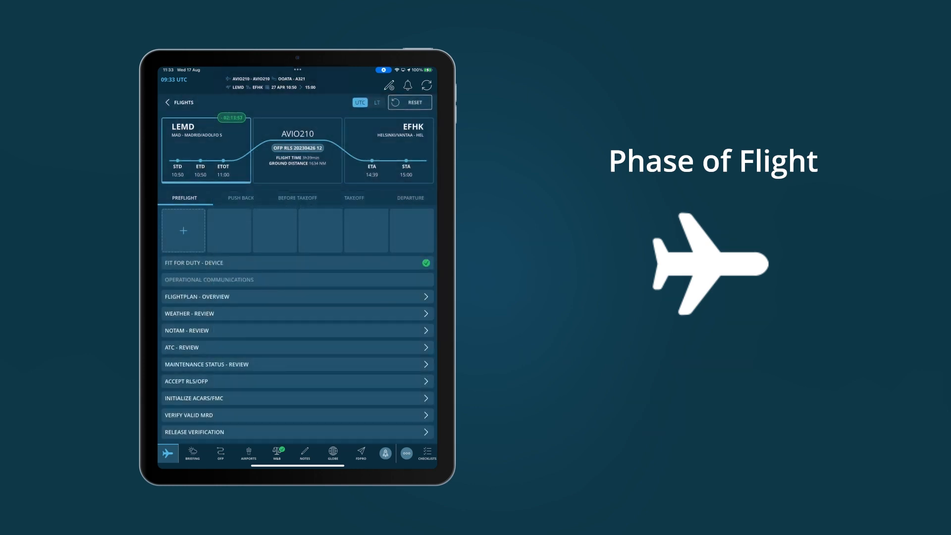
left_click(192, 452)
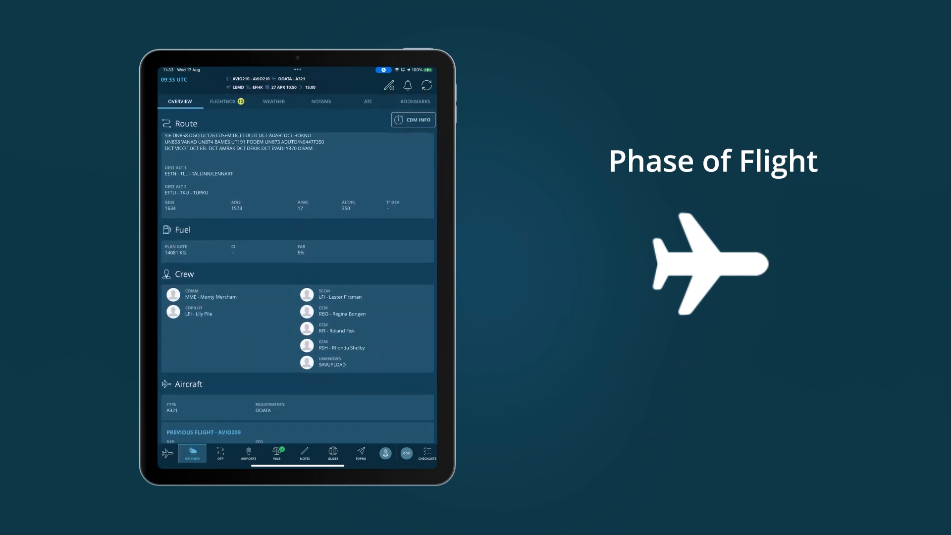
scroll("down", 3)
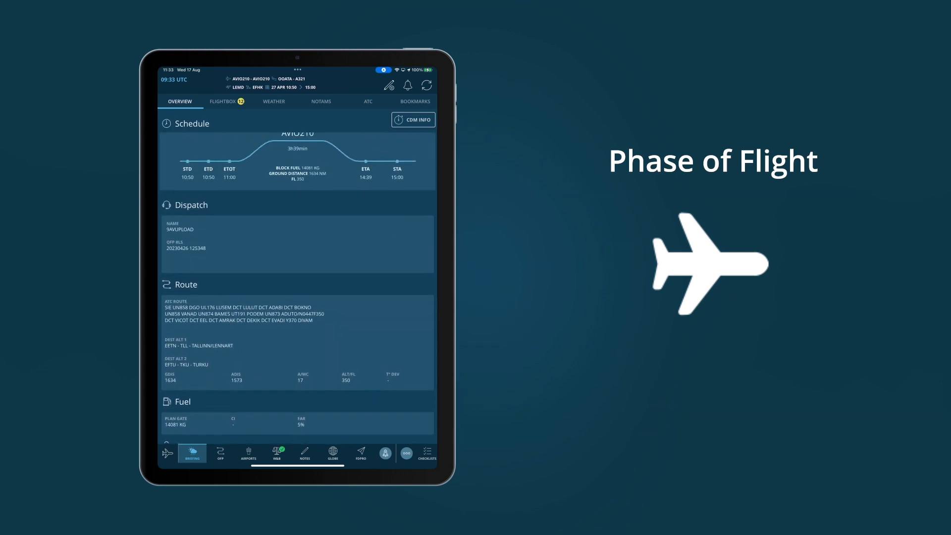
Complete the flightplan review and confirm the TSAT and meters/feet preflight widgets, returning to Flights.
left_click(169, 453)
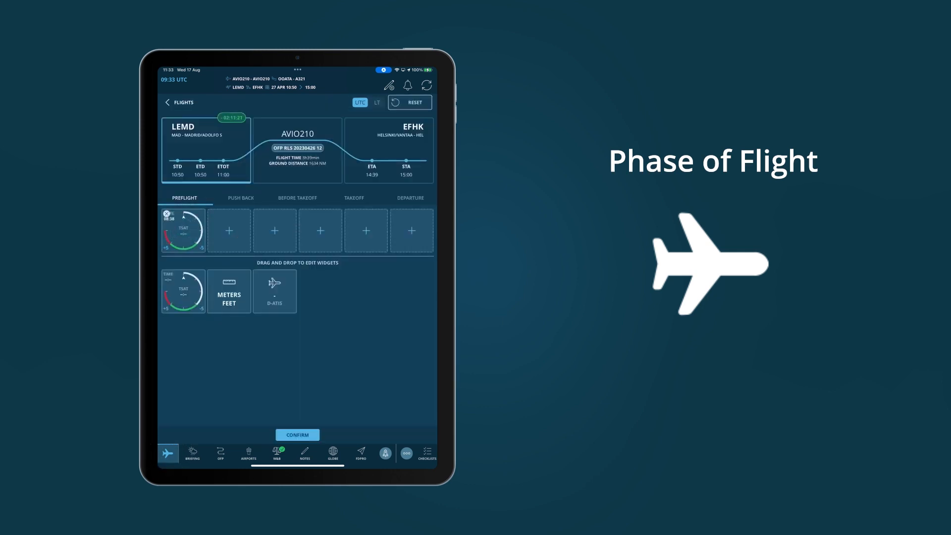
left_click(296, 434)
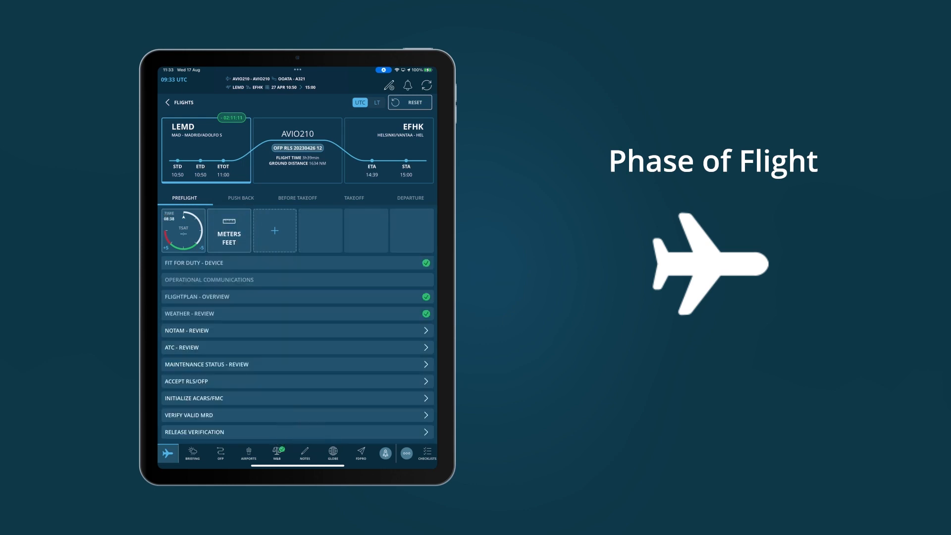
left_click(192, 452)
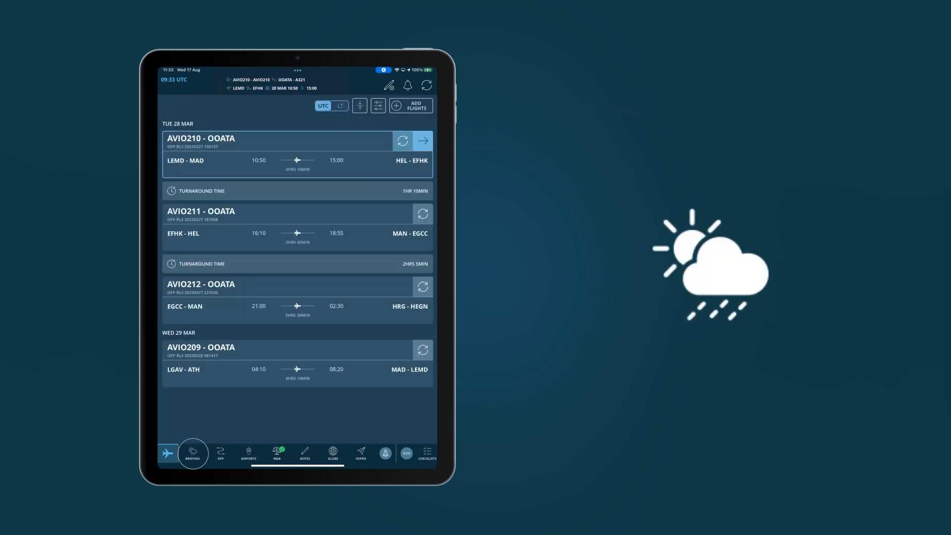
Read the Meteorological hazards document from the briefing messages.
left_click(192, 453)
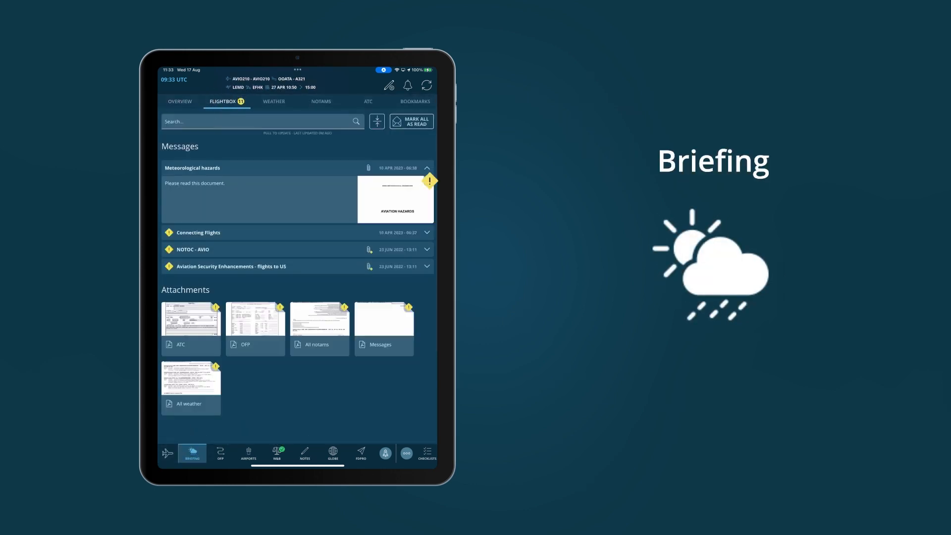
left_click(396, 199)
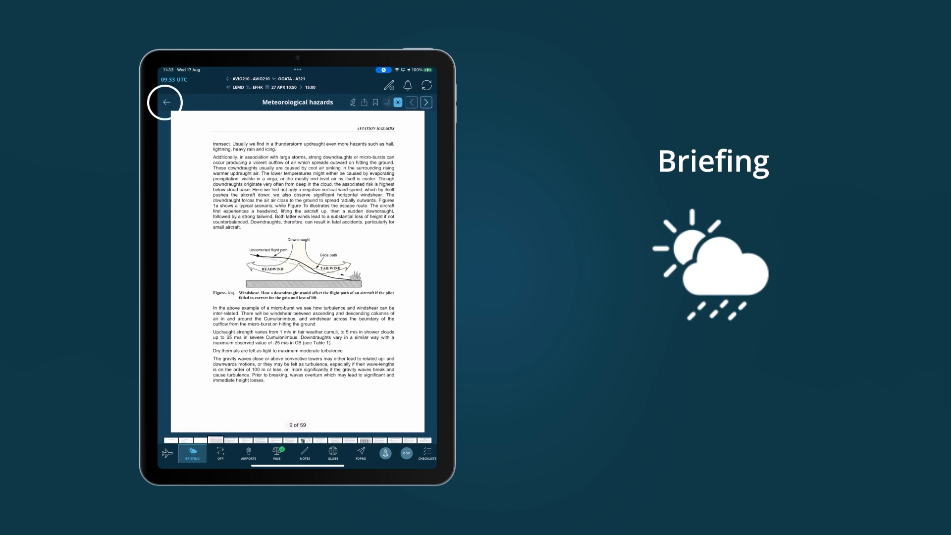
left_click(166, 101)
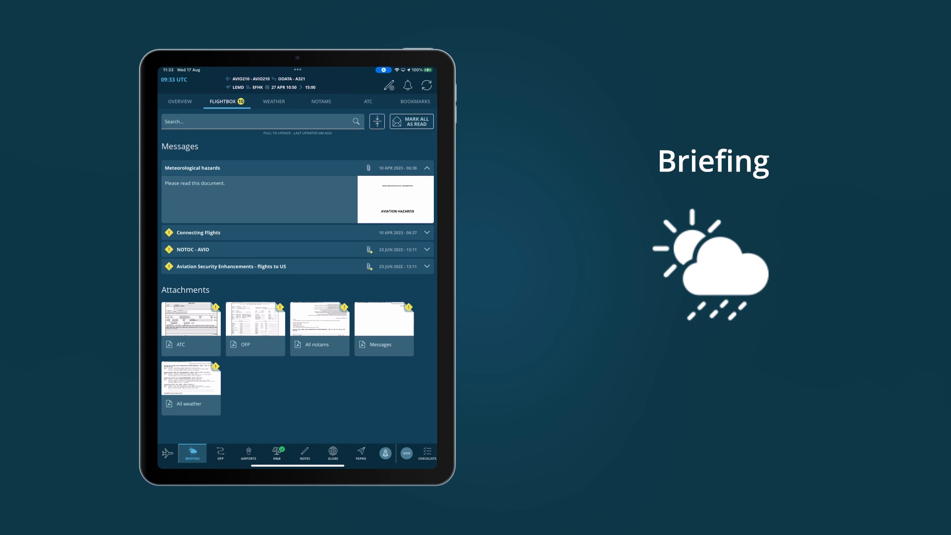
Browse NOTAMs, the ATC flight plan and weather, ending on the bookmarked LEMD NOTAMs.
left_click(321, 101)
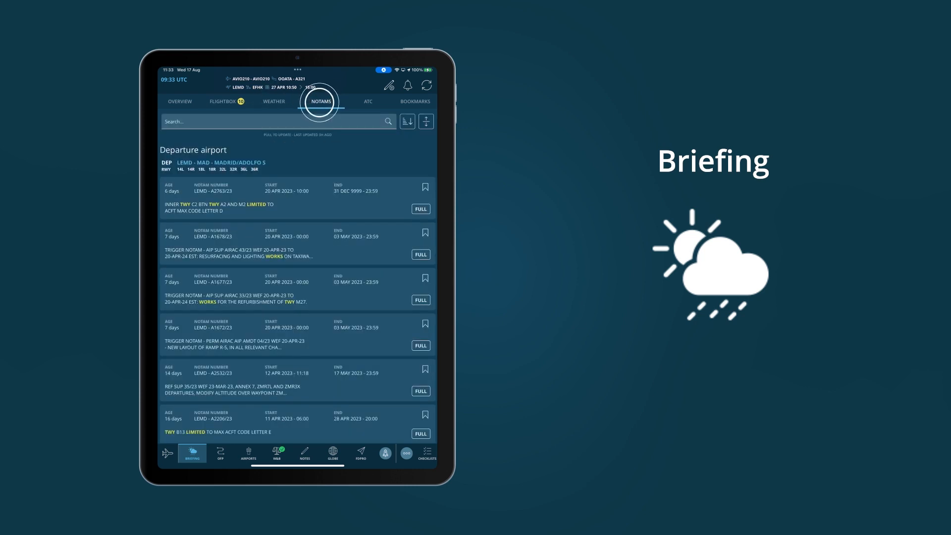
left_click(368, 101)
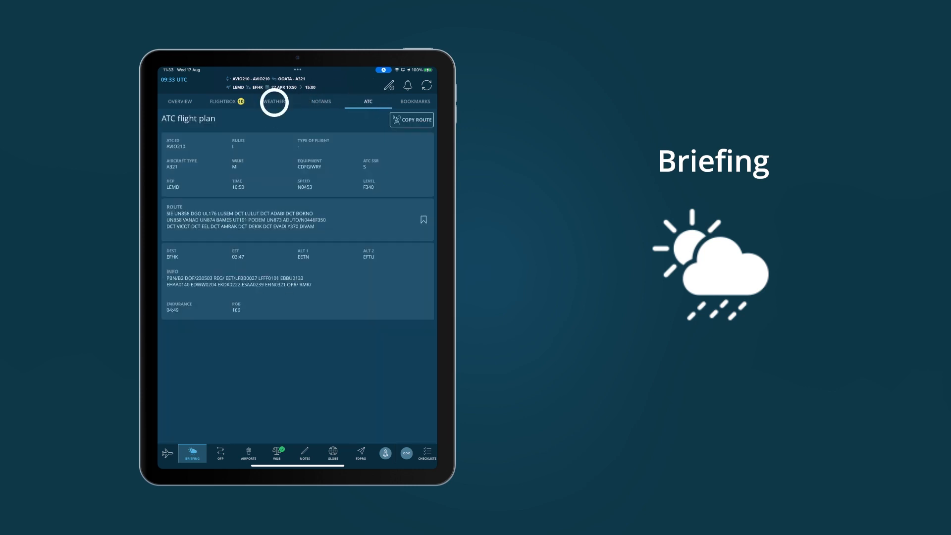
left_click(273, 101)
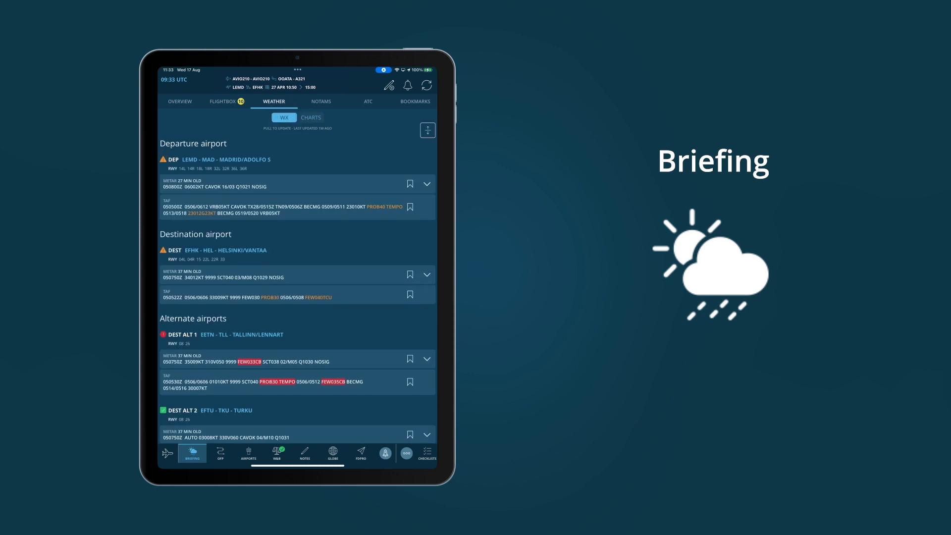
left_click(320, 102)
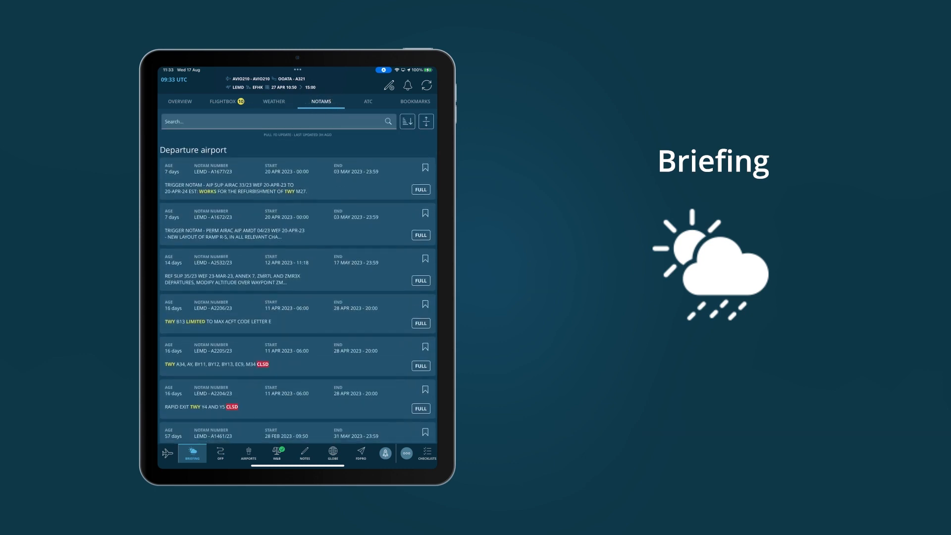
left_click(415, 101)
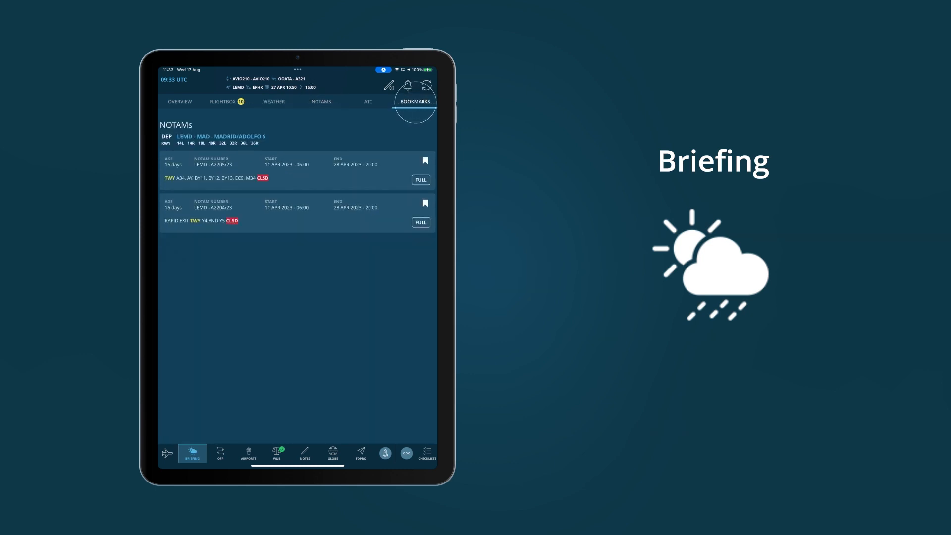
left_click(220, 453)
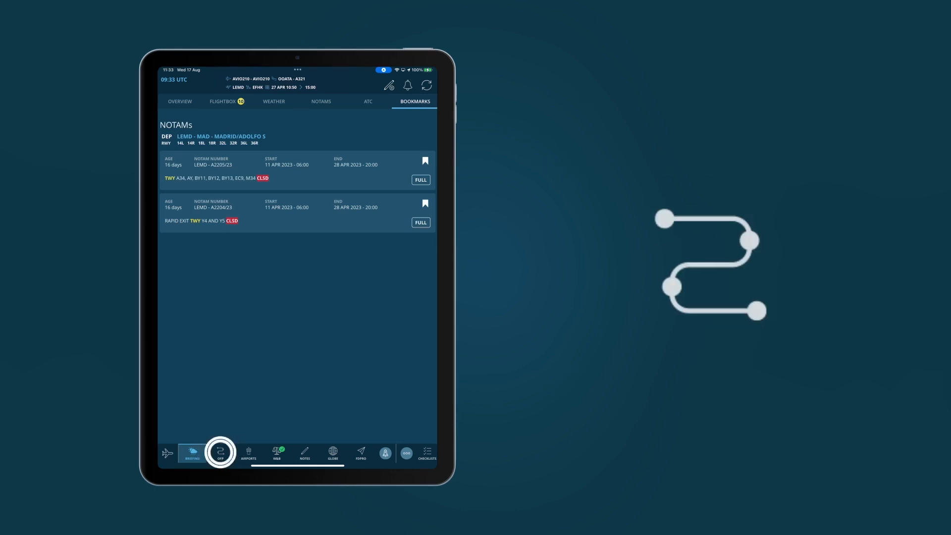
Accept the released OFP, then review the navlog waypoints and the journey log.
left_click(220, 453)
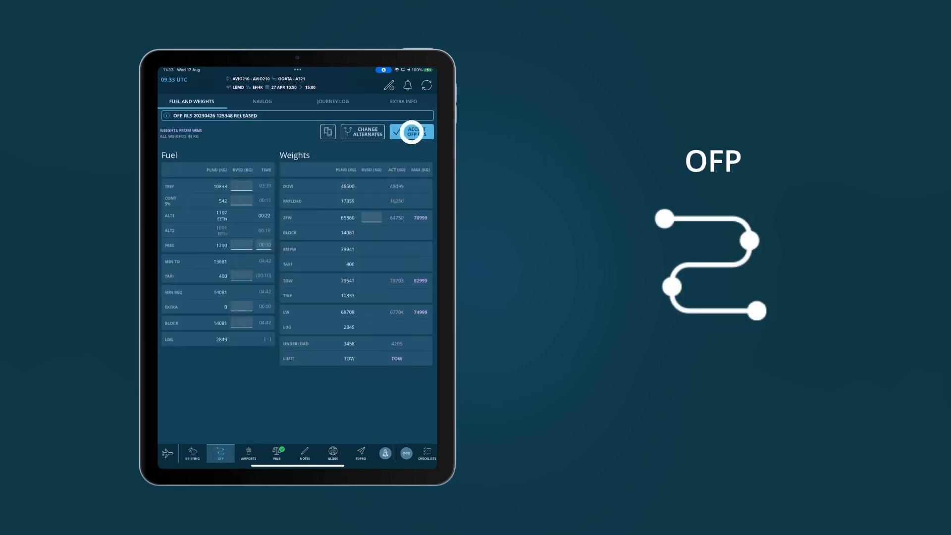
left_click(412, 131)
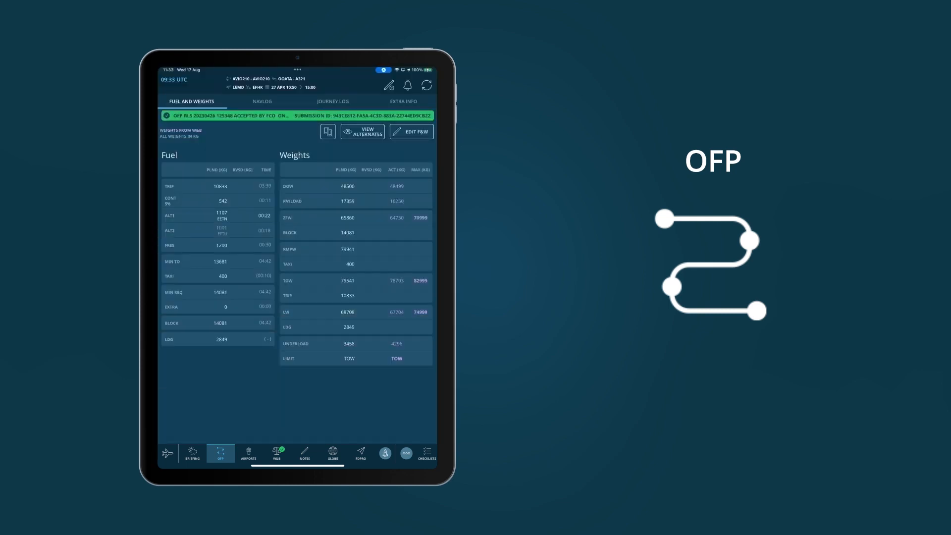
left_click(261, 101)
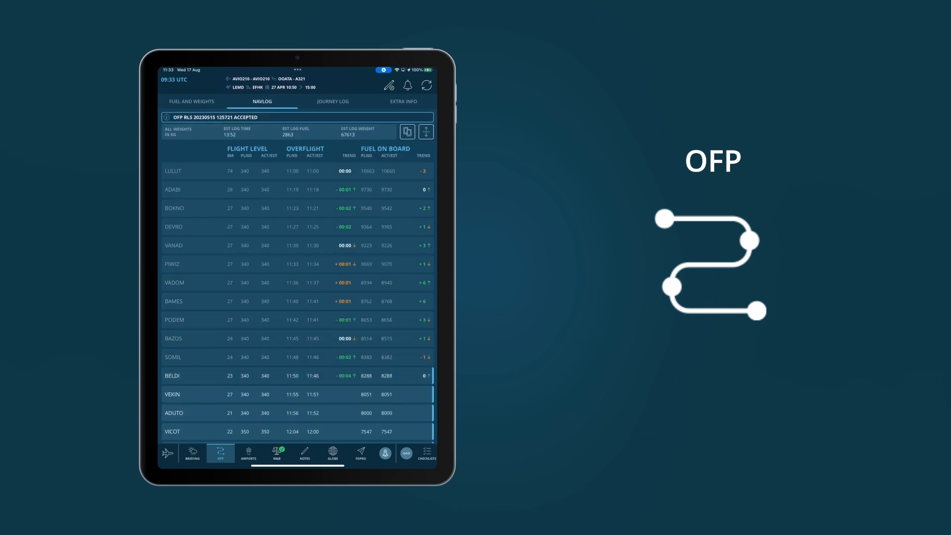
left_click(333, 102)
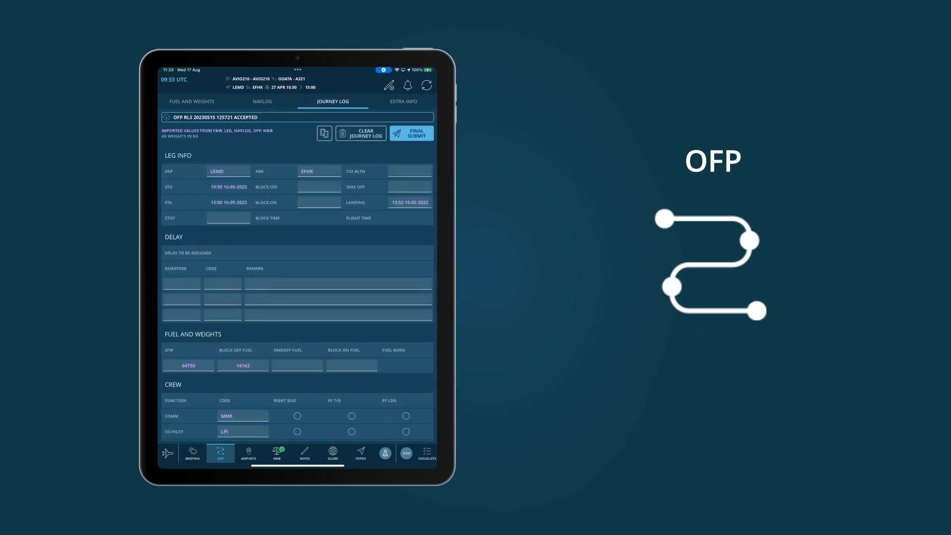
scroll("down", 3)
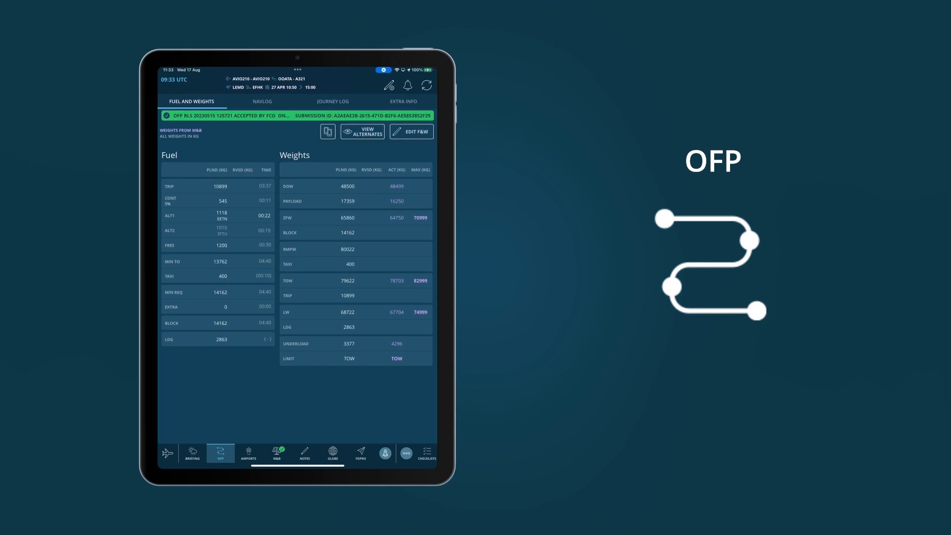
left_click(248, 453)
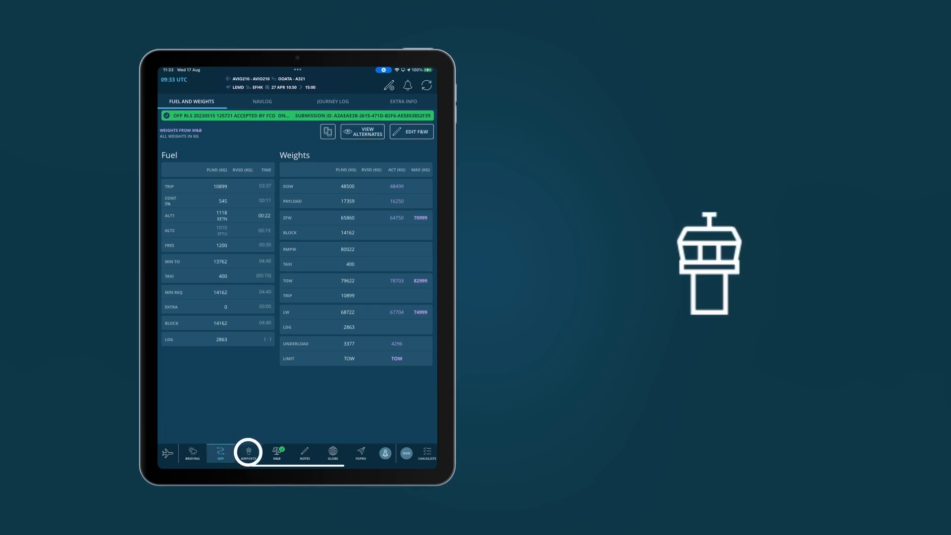
View the LEMD - MAD airport info page and its NOTAMs, then move on to weight and balance.
left_click(247, 453)
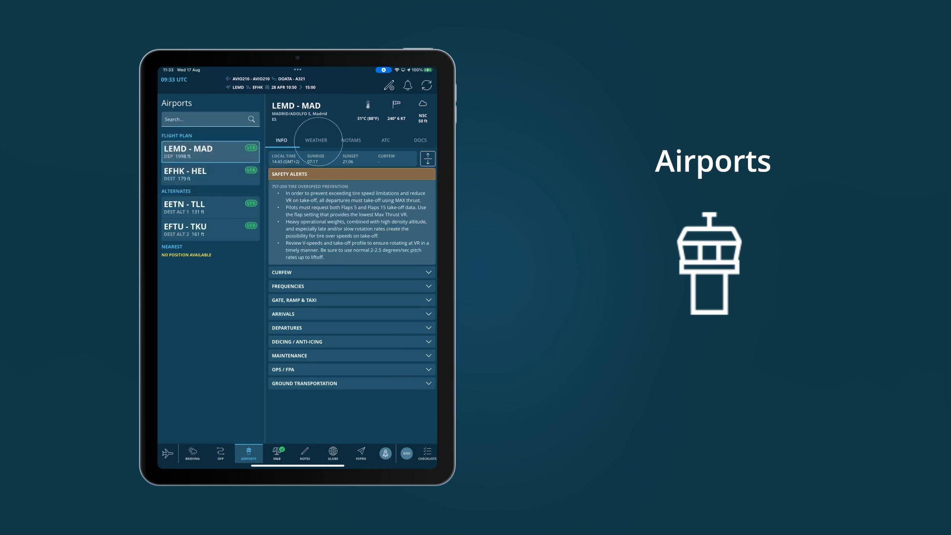
left_click(352, 140)
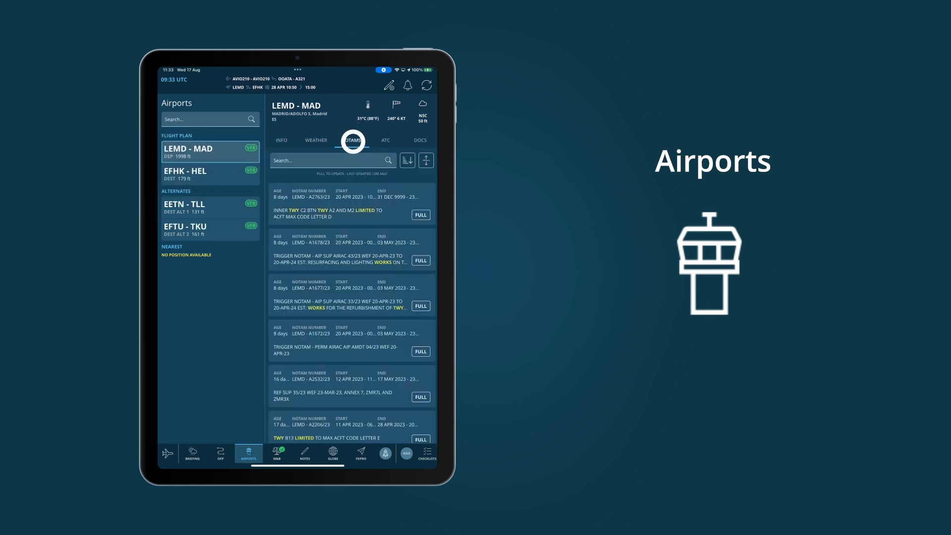
left_click(281, 139)
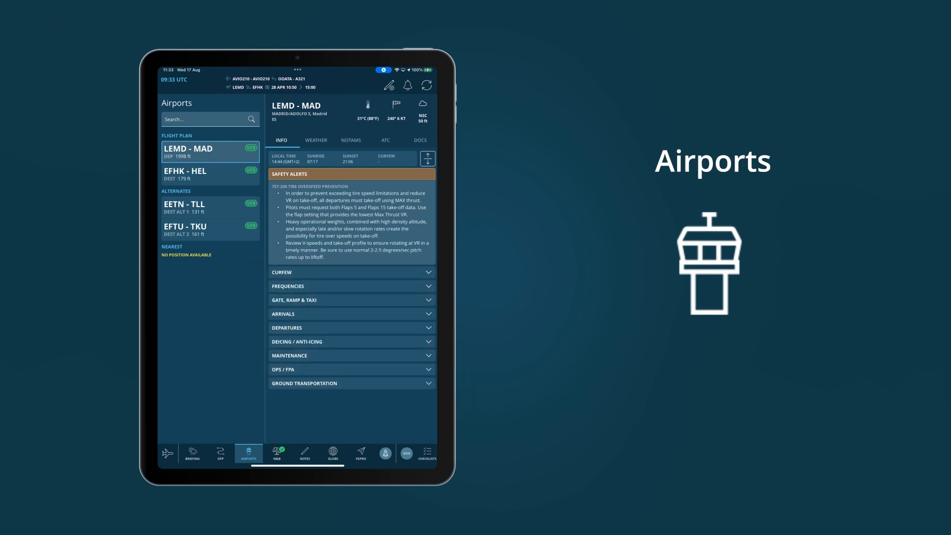
left_click(278, 452)
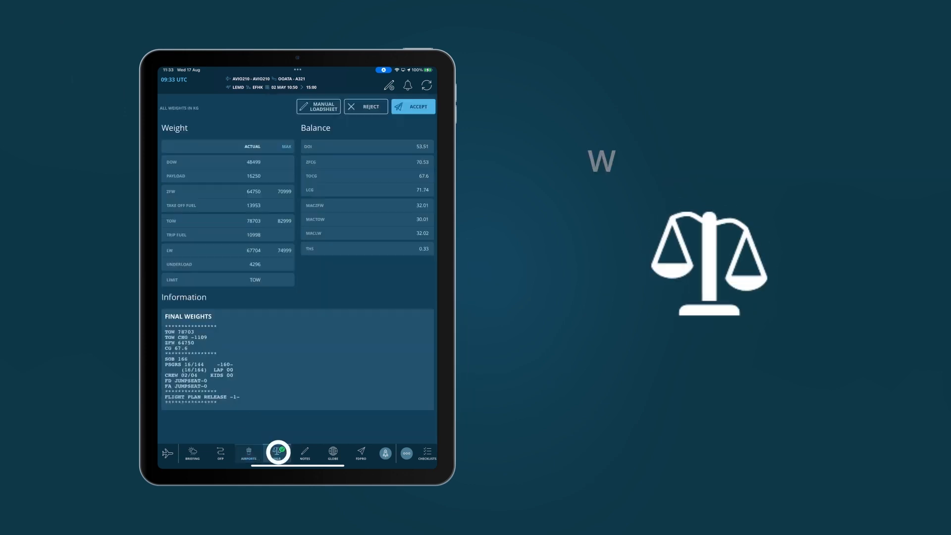
Check the latest notifications and refresh the available updates panel.
left_click(407, 85)
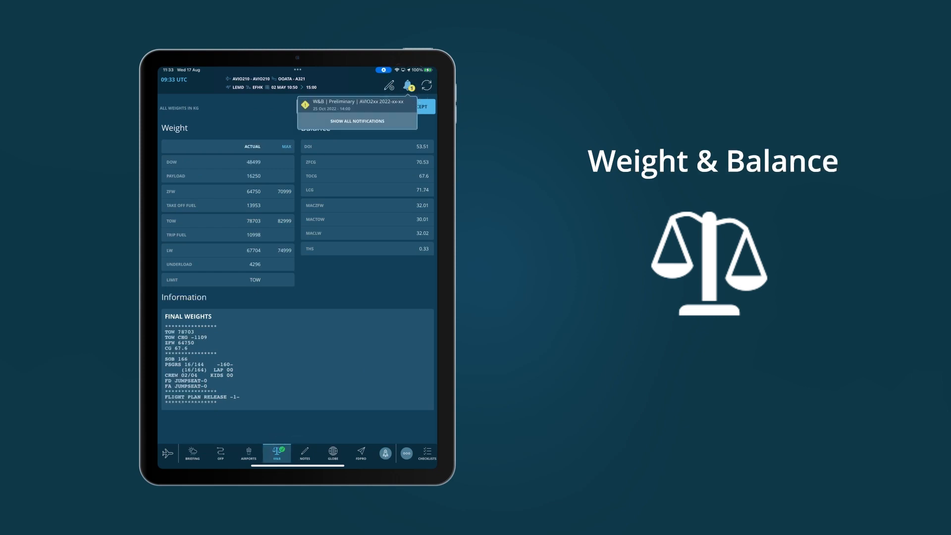
left_click(427, 85)
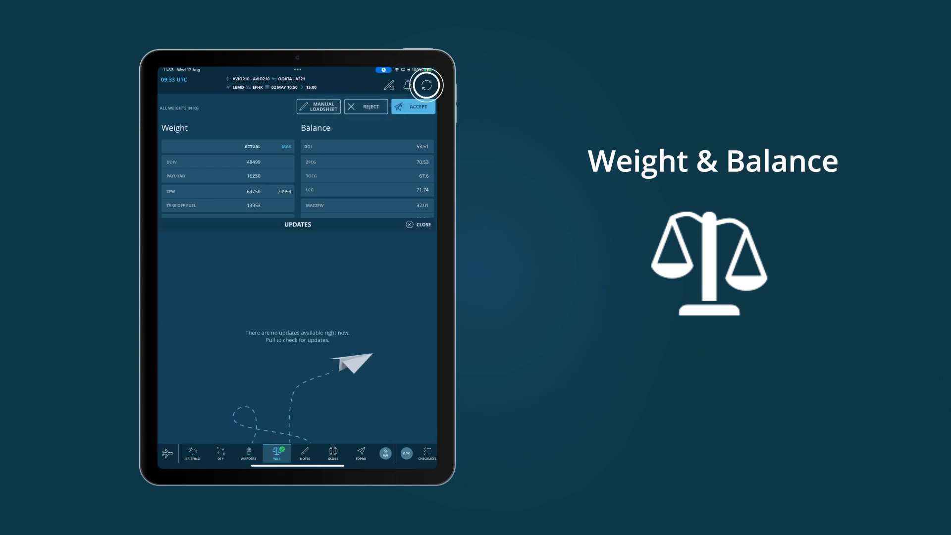
left_click(426, 86)
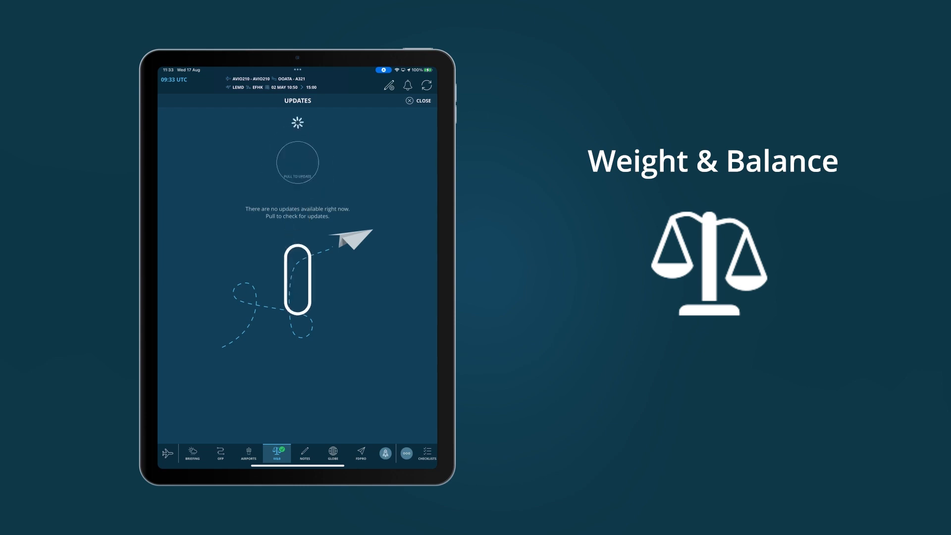
left_click(418, 101)
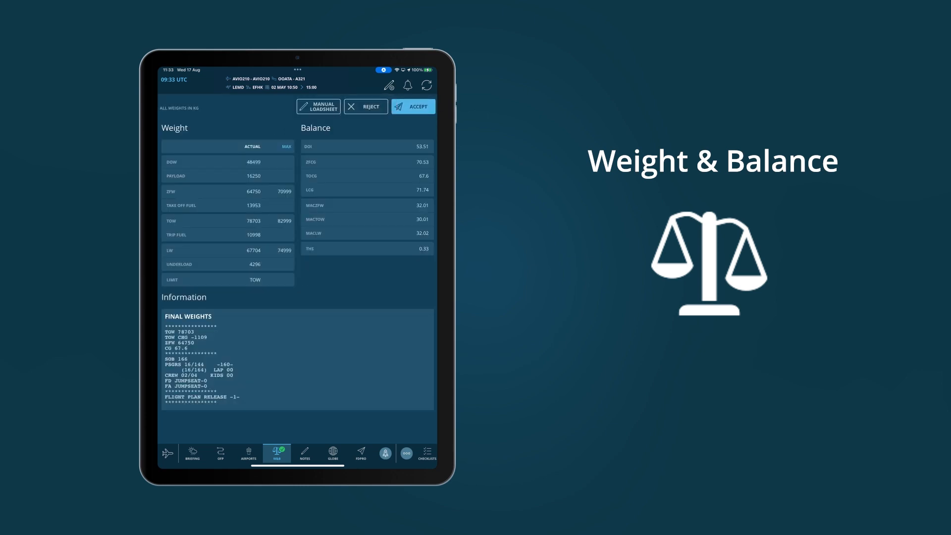
Accept the flight's loadsheet and start a manual loadsheet for the aircraft.
left_click(412, 106)
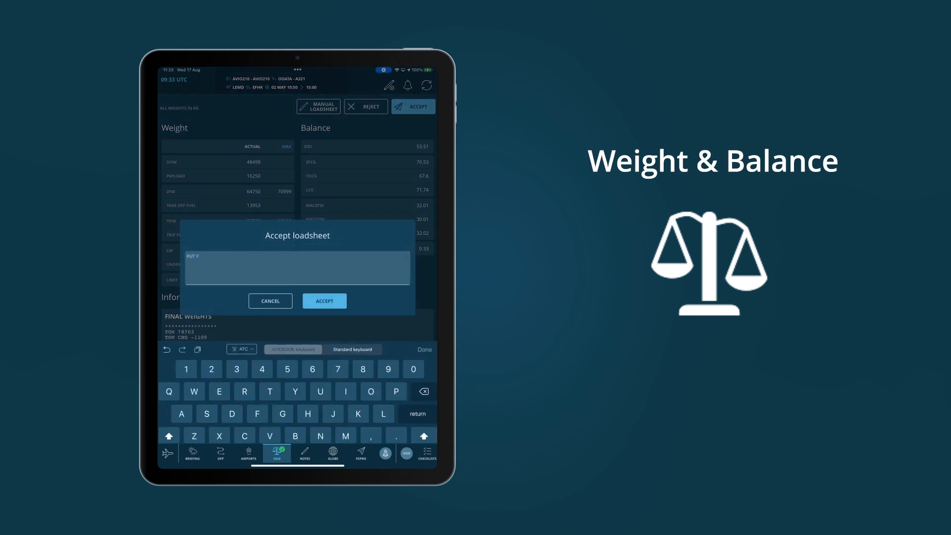
left_click(325, 302)
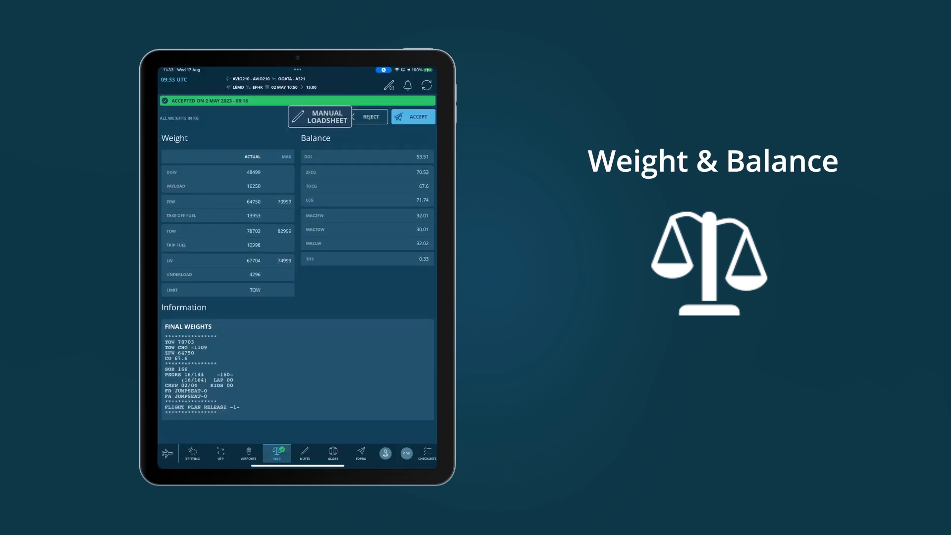
left_click(320, 117)
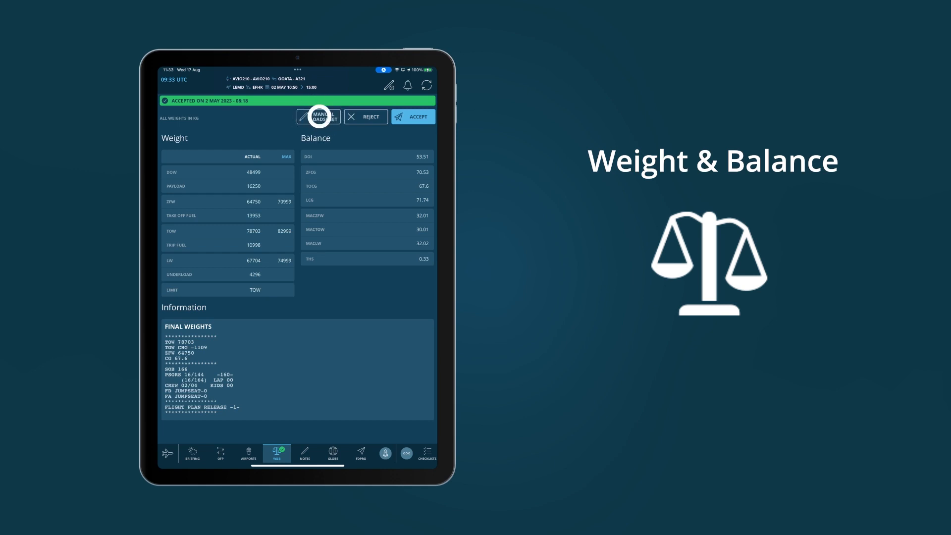
left_click(318, 117)
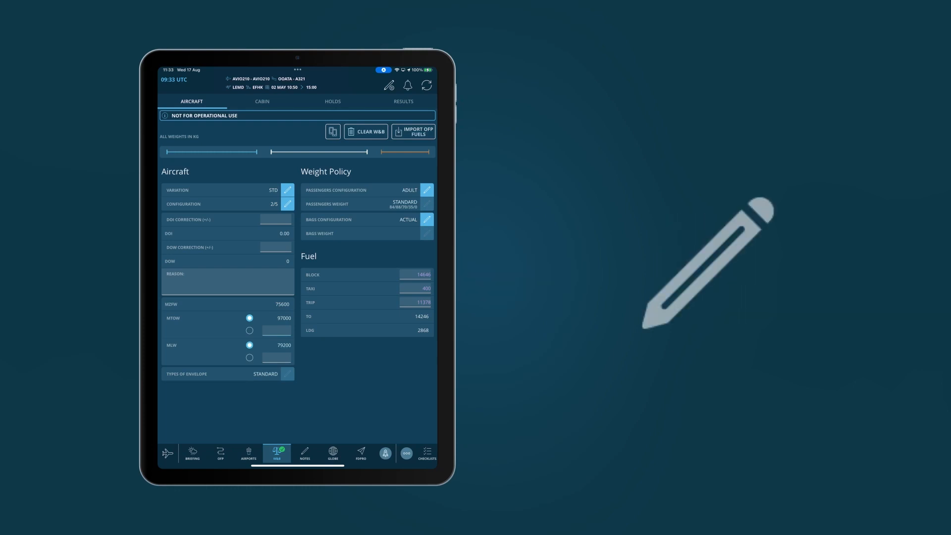
Create a handwritten scratchpad note in Notes.
left_click(304, 453)
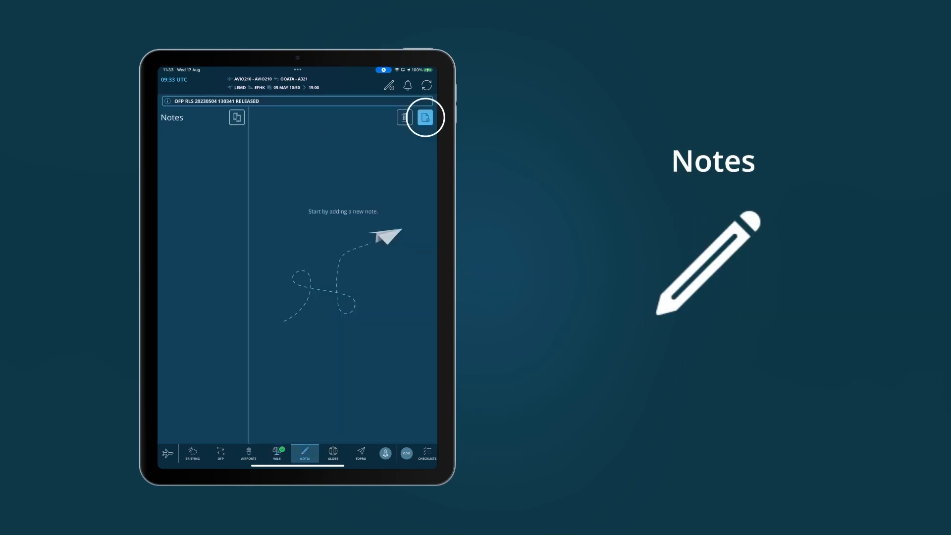
left_click(425, 117)
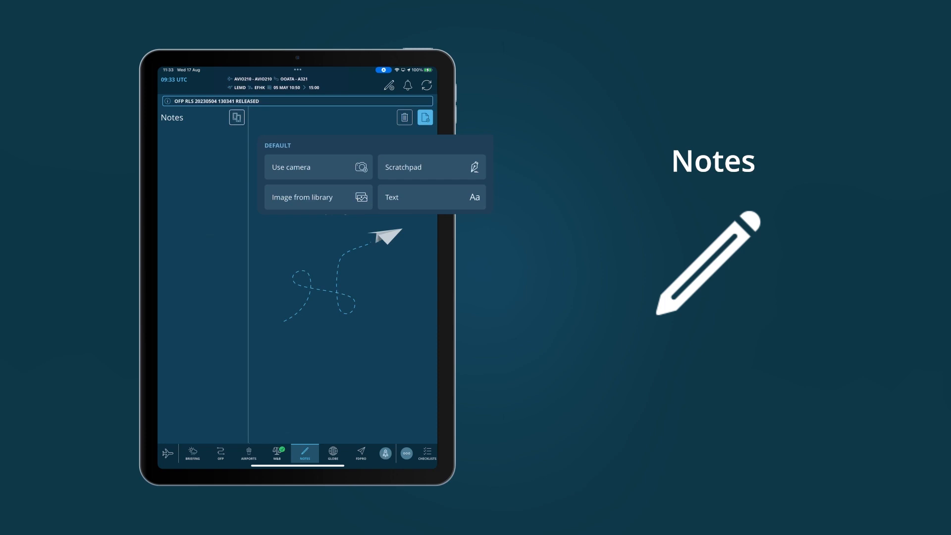
left_click(403, 167)
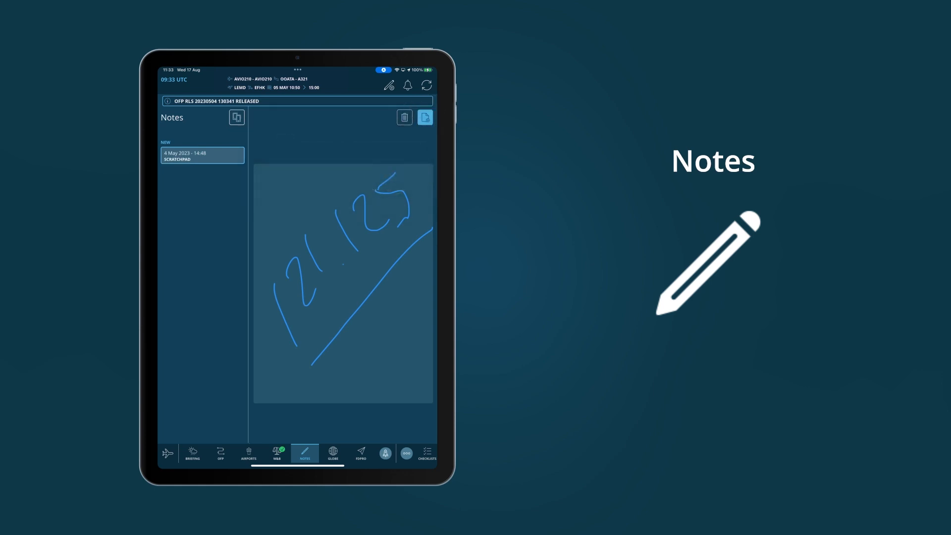
Add a text note reading DONT FORGET THE SHOPPING! and save it.
left_click(201, 155)
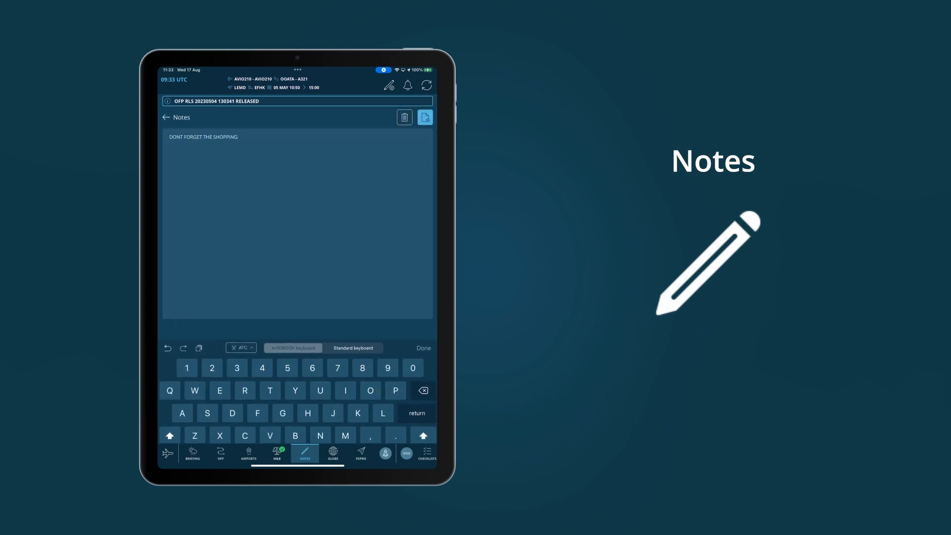
left_click(423, 348)
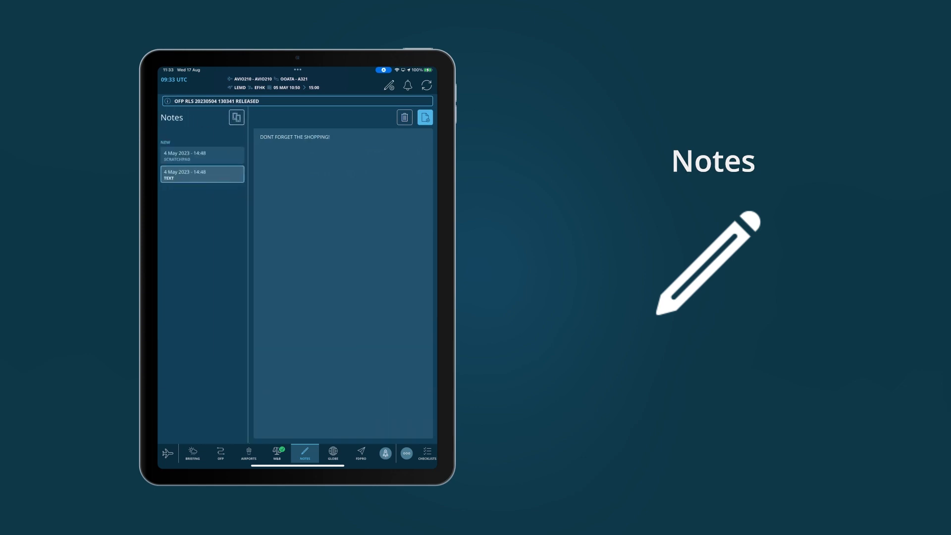
left_click(333, 454)
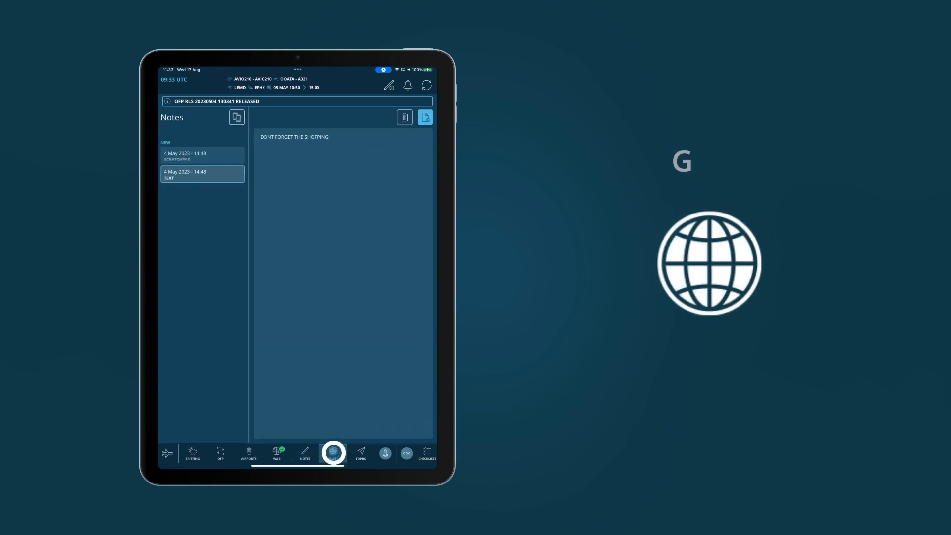
left_click(333, 454)
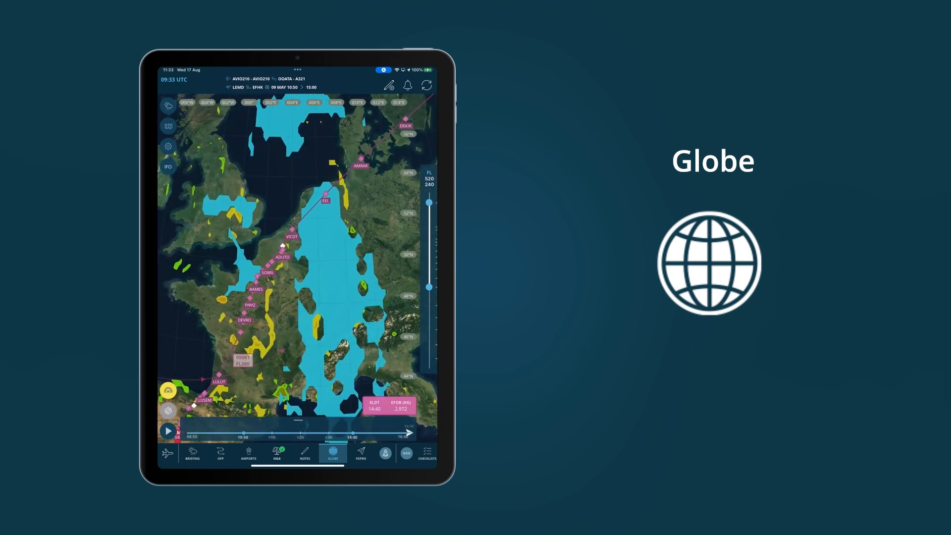
Inspect the icing layer legend and the details of waypoint VICOT on the route.
left_click(168, 106)
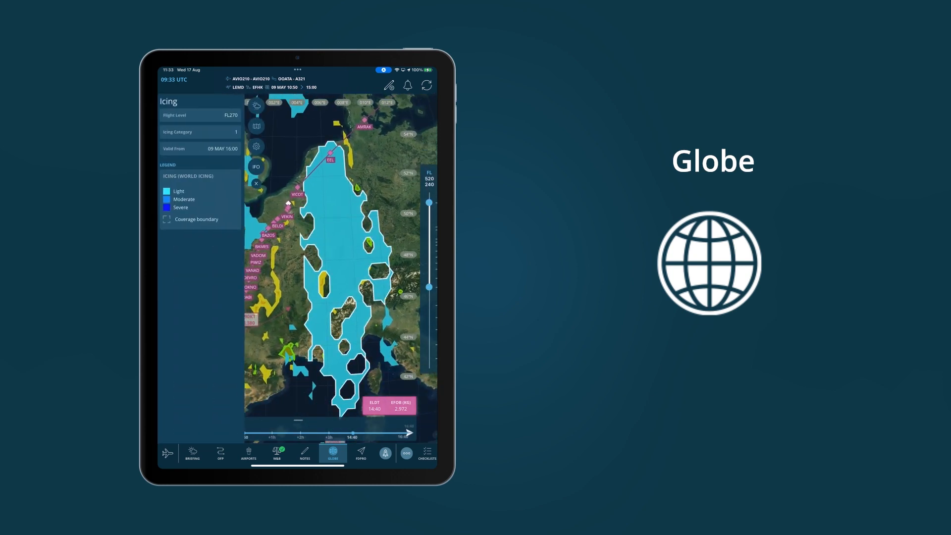
left_click(256, 106)
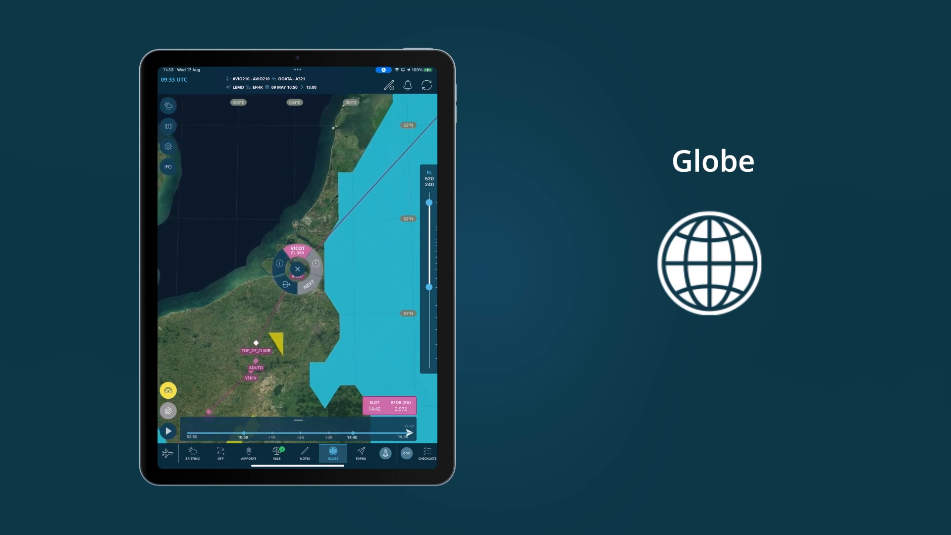
left_click(298, 268)
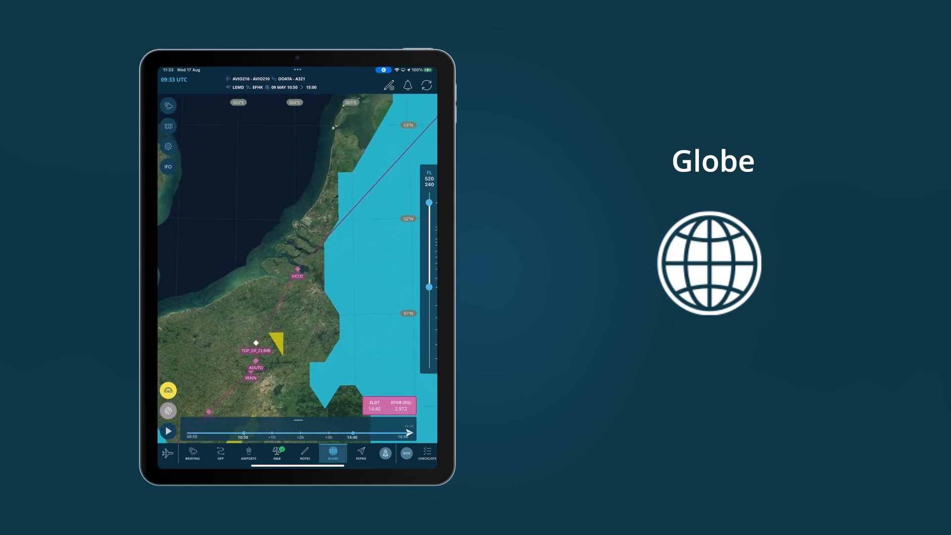
Play the forecast timeline, then raise the flight level to 400 and lower it slightly.
left_click(169, 431)
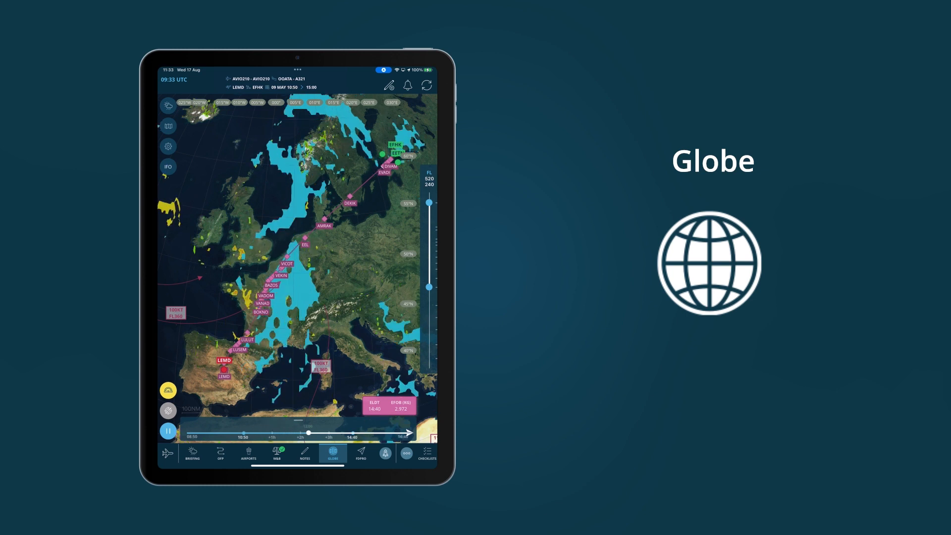
left_click(169, 431)
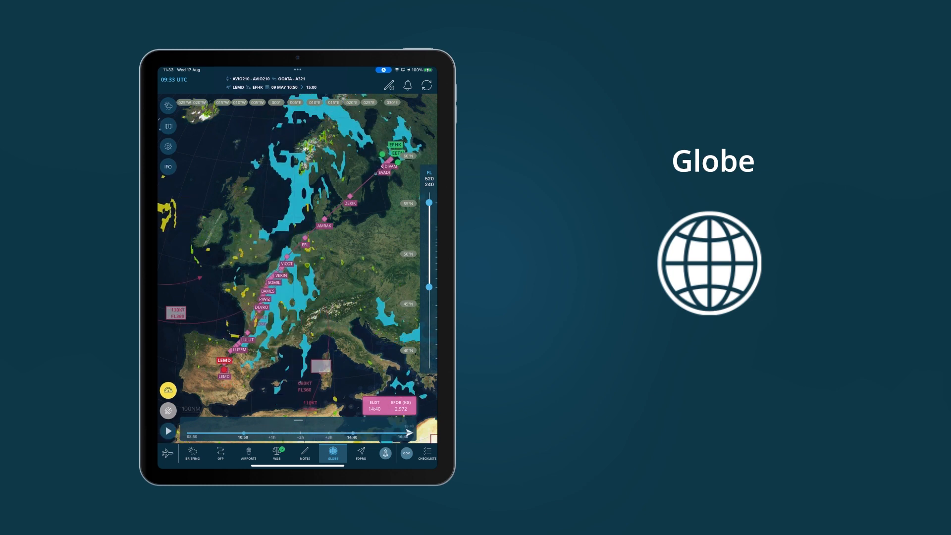
left_click_drag(429, 288, 429, 238)
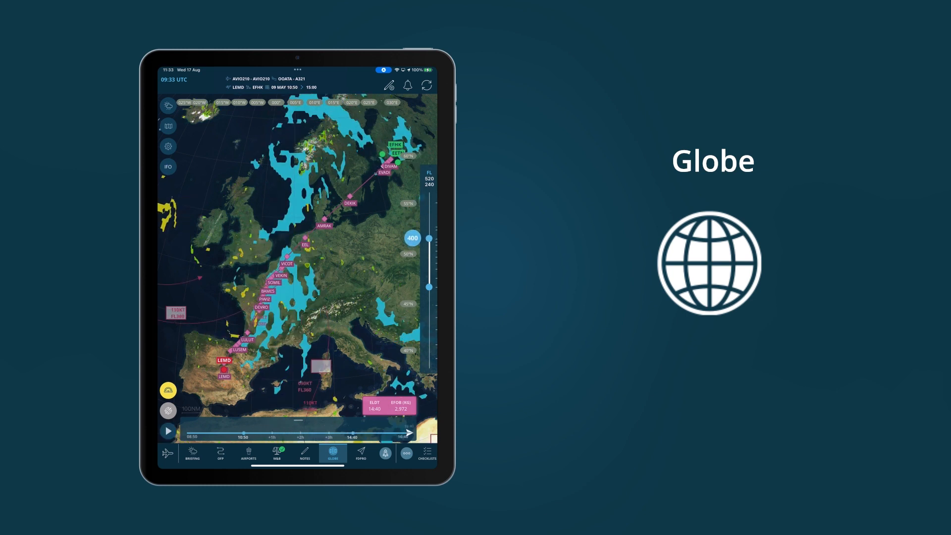
left_click_drag(429, 238, 429, 248)
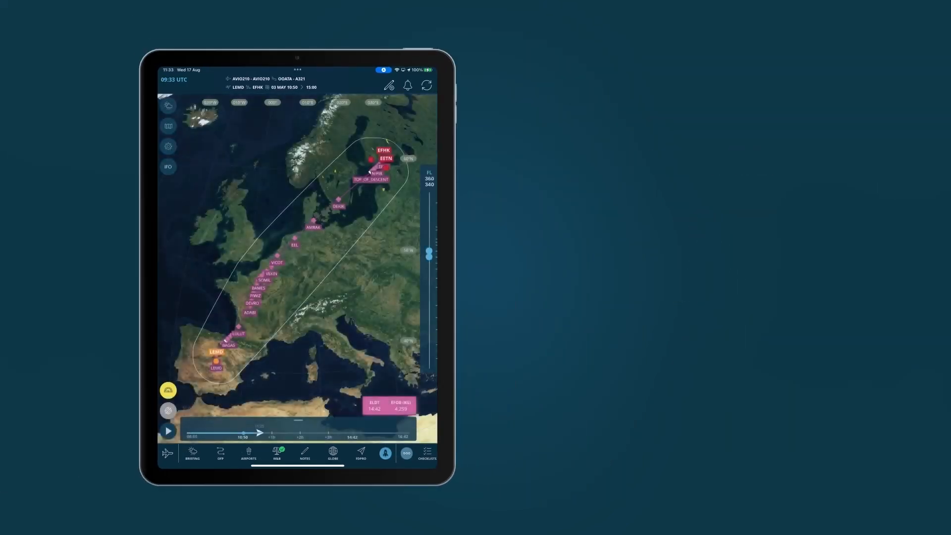
Search the Library for RUNWAY from the More modules.
left_click(406, 452)
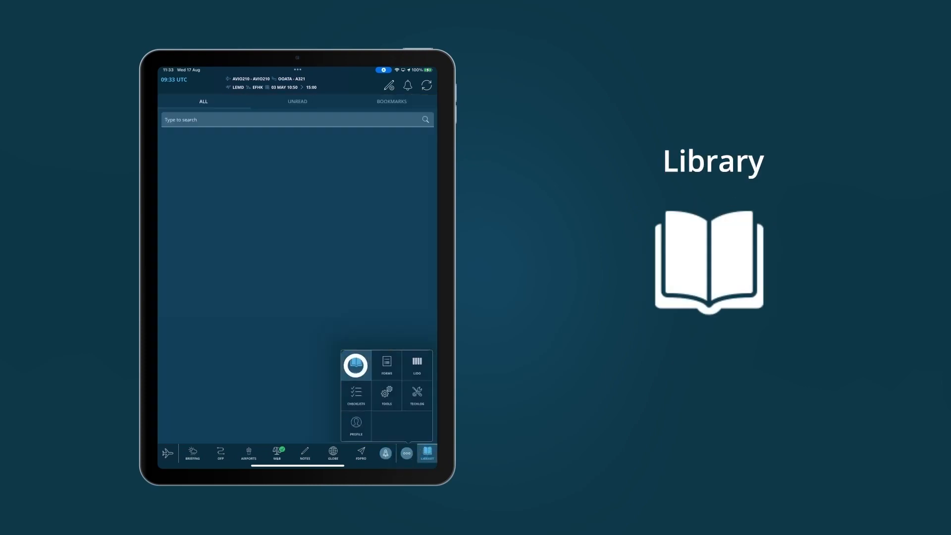
left_click(355, 365)
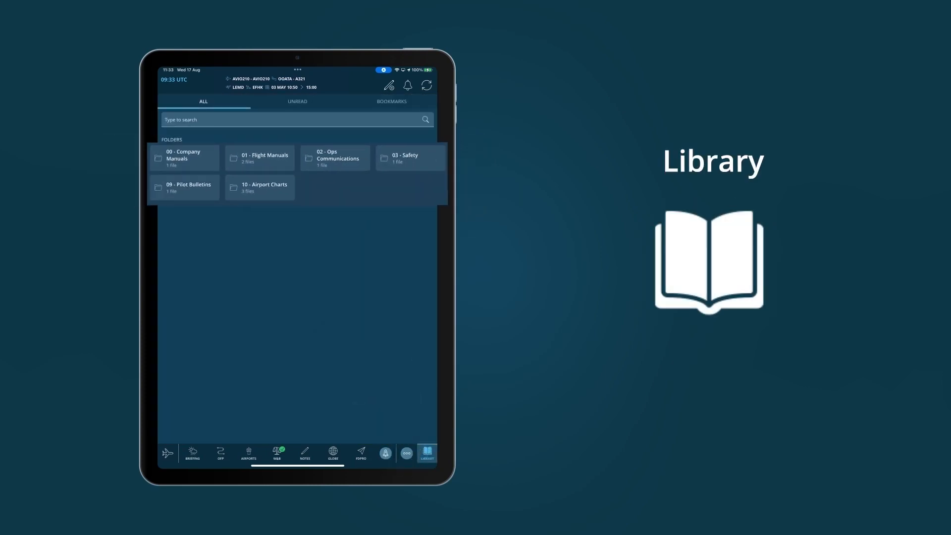
type("RUNWAY")
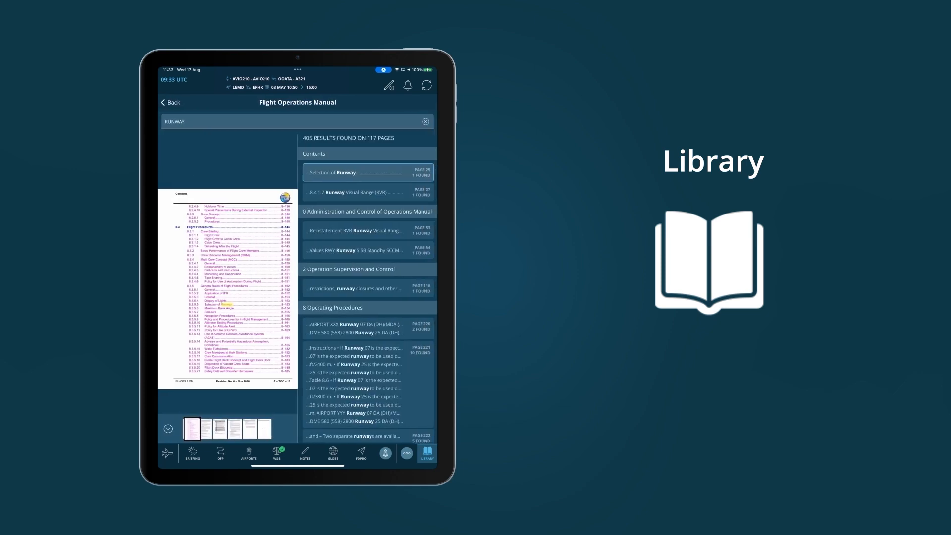
Read the runway minima page of the Flight Operations Manual with night mode, then clear the search.
left_click(355, 348)
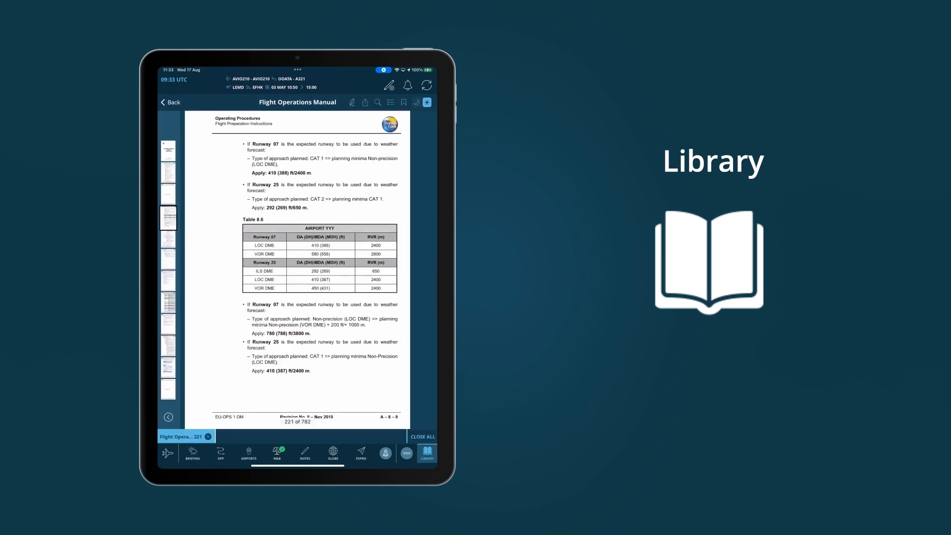
left_click(377, 102)
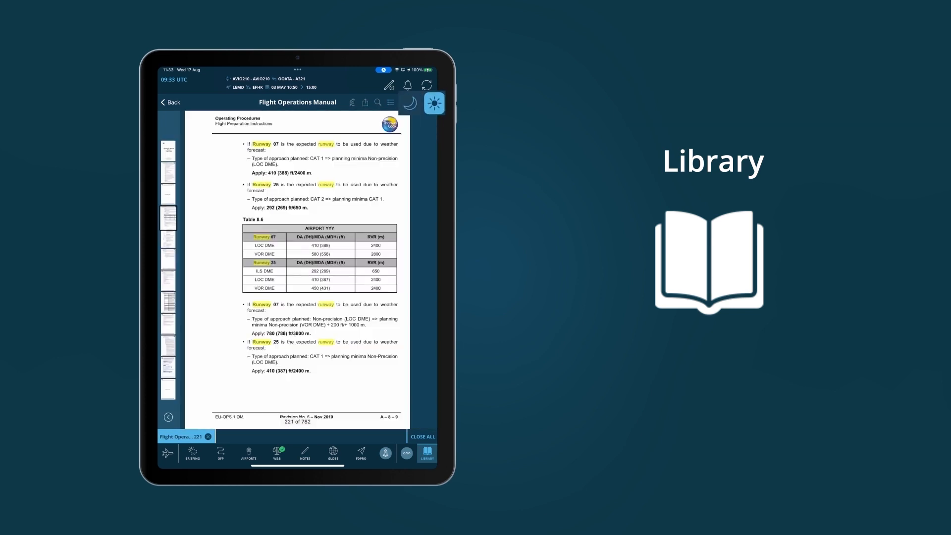
left_click(379, 102)
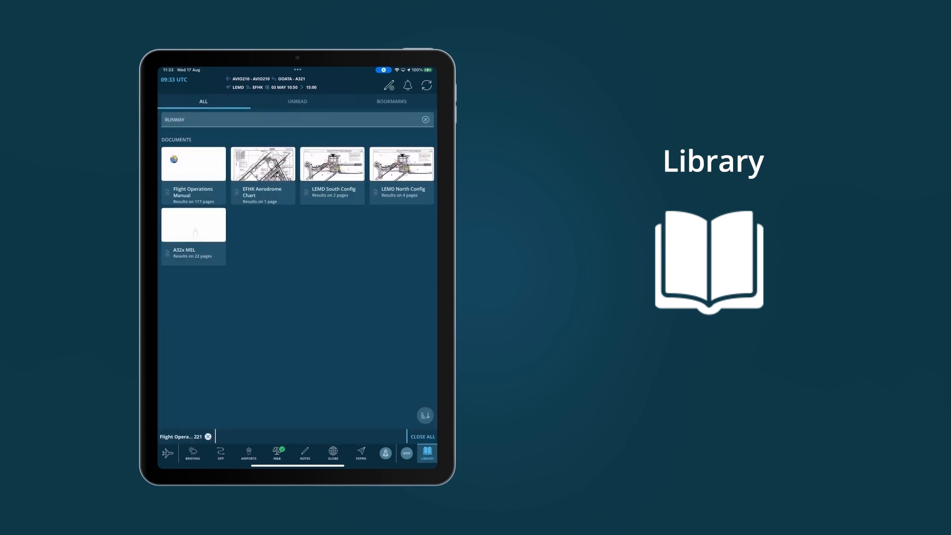
left_click(425, 120)
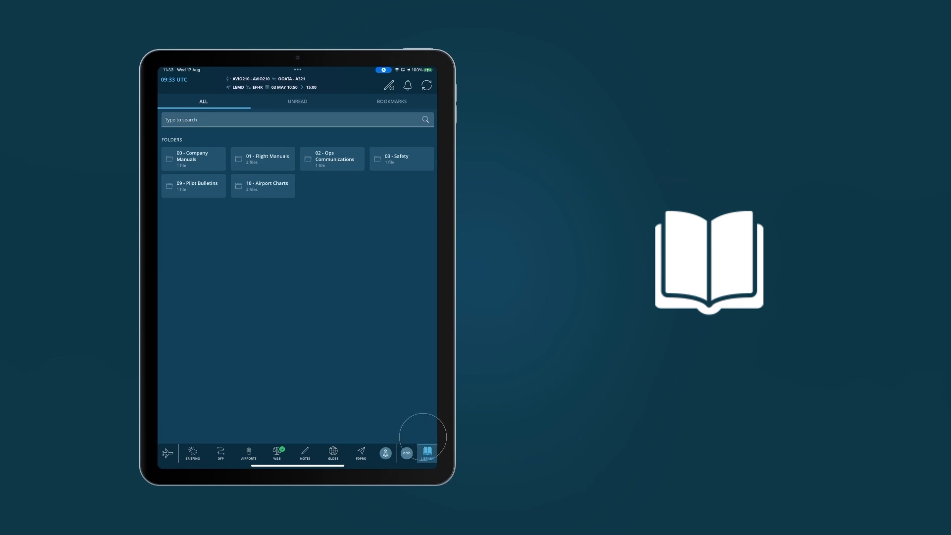
left_click(406, 453)
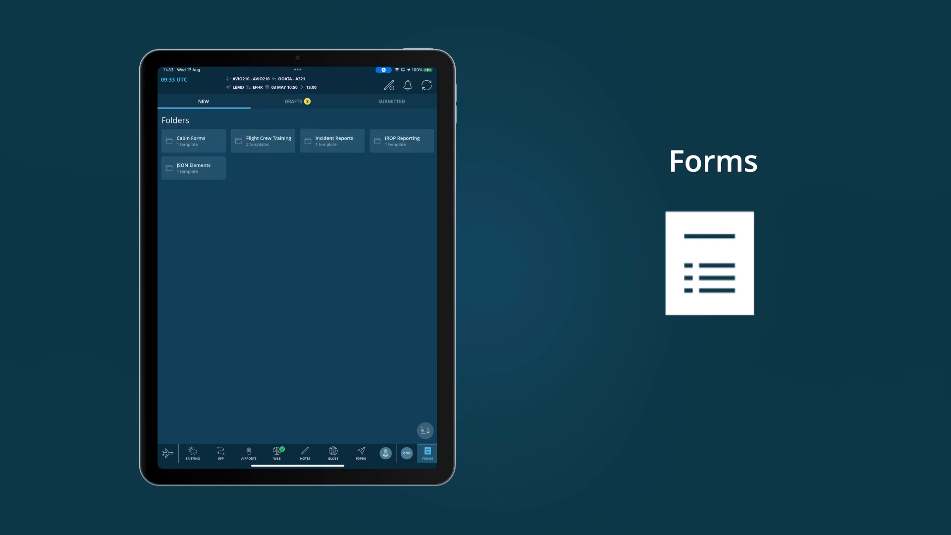
left_click(293, 101)
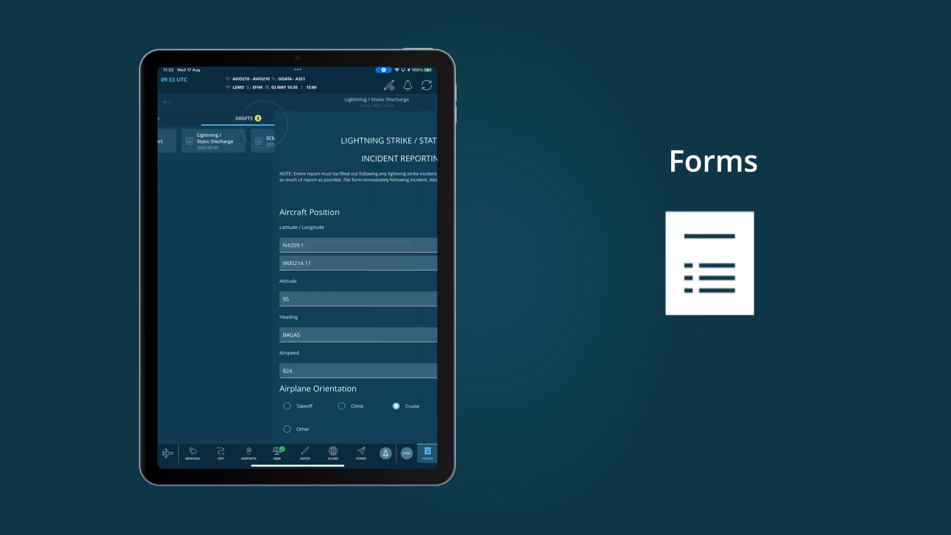
scroll("down", 3)
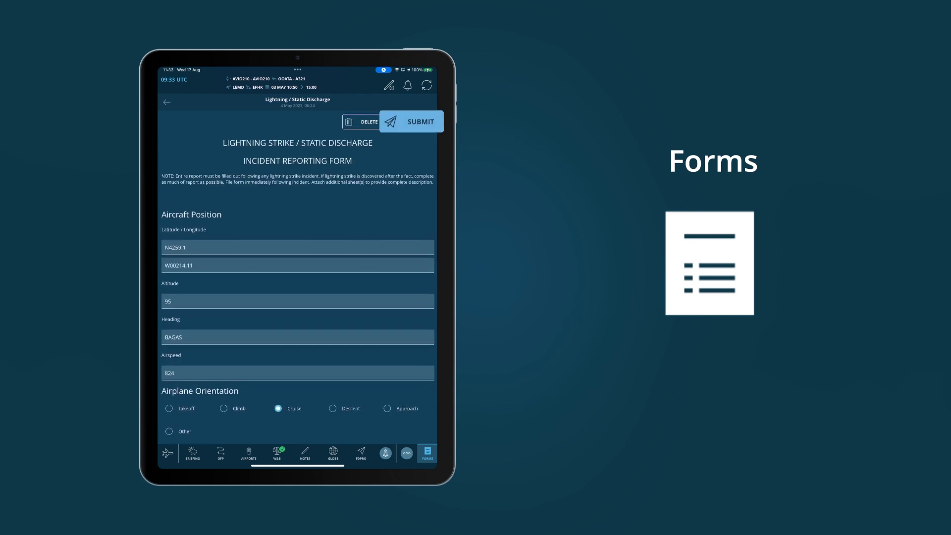
left_click(167, 102)
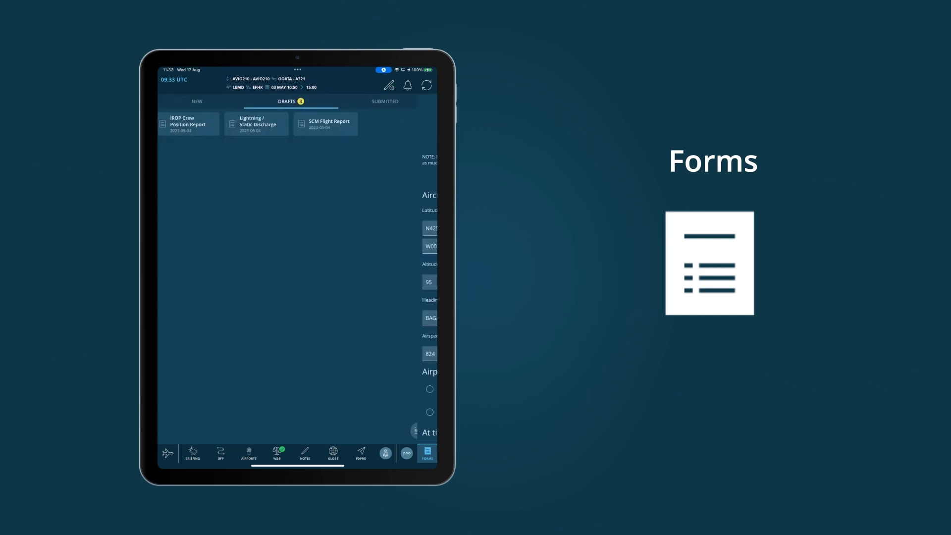
left_click(203, 101)
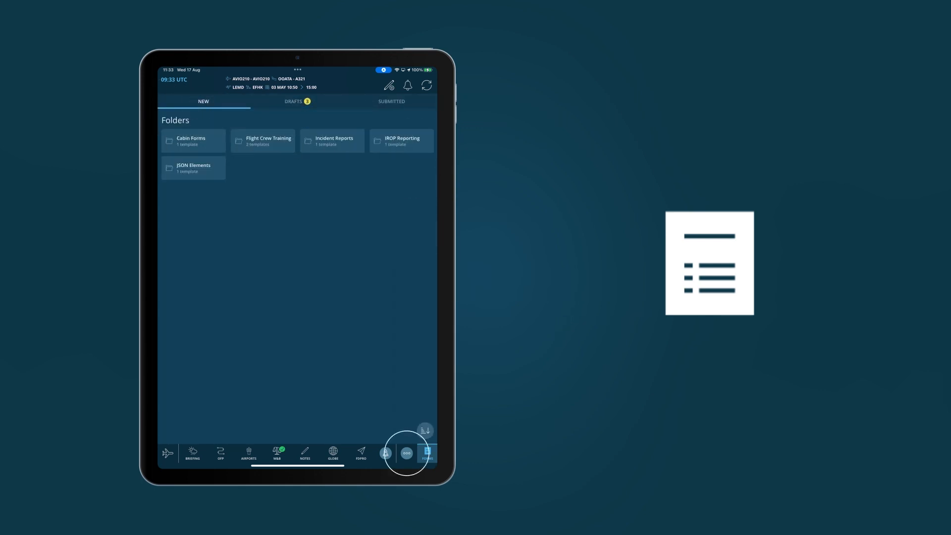
Tick the remaining A321 Preflight checklist items and return to the Normals list showing it completed.
left_click(427, 454)
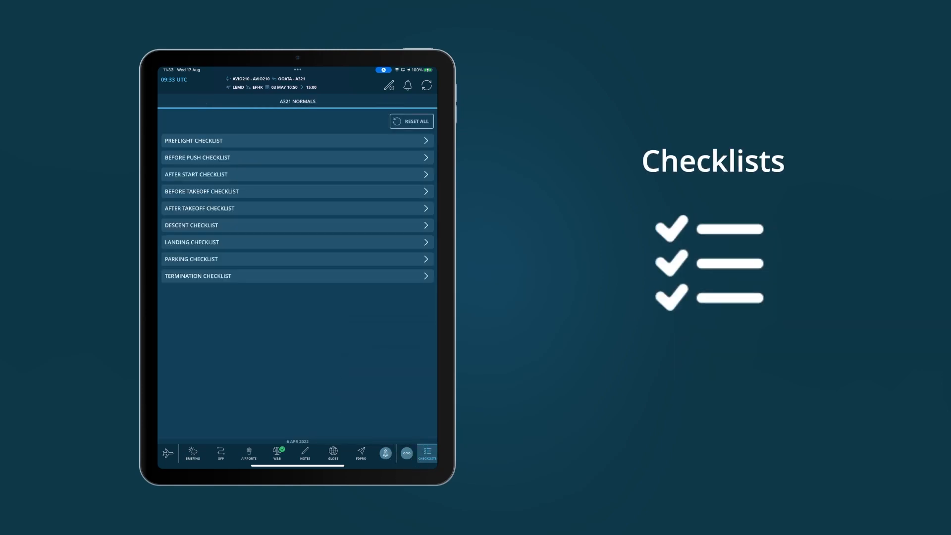
left_click(296, 140)
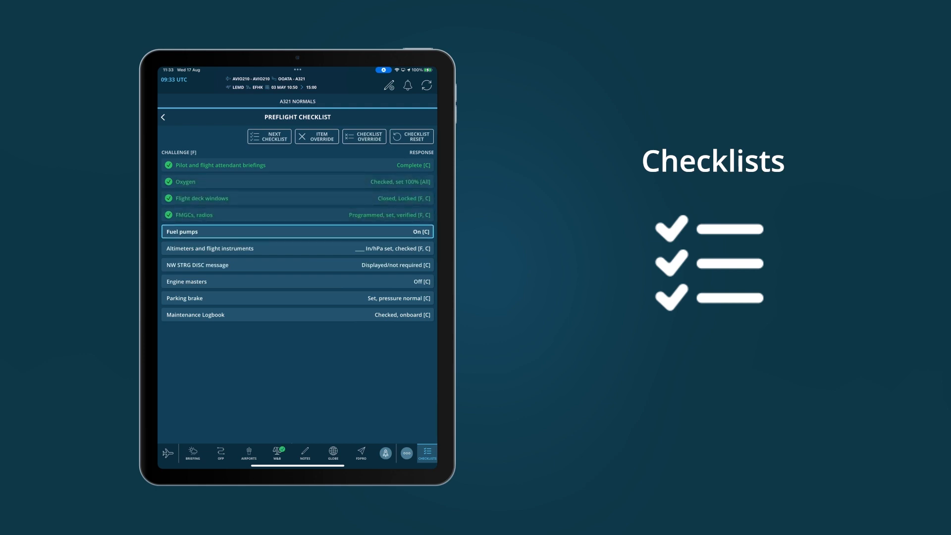
left_click(298, 230)
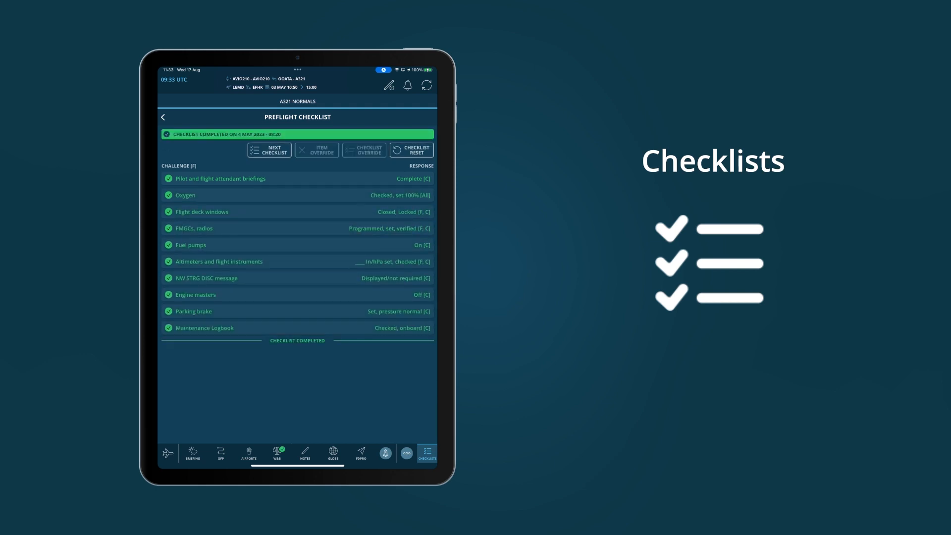
left_click(164, 117)
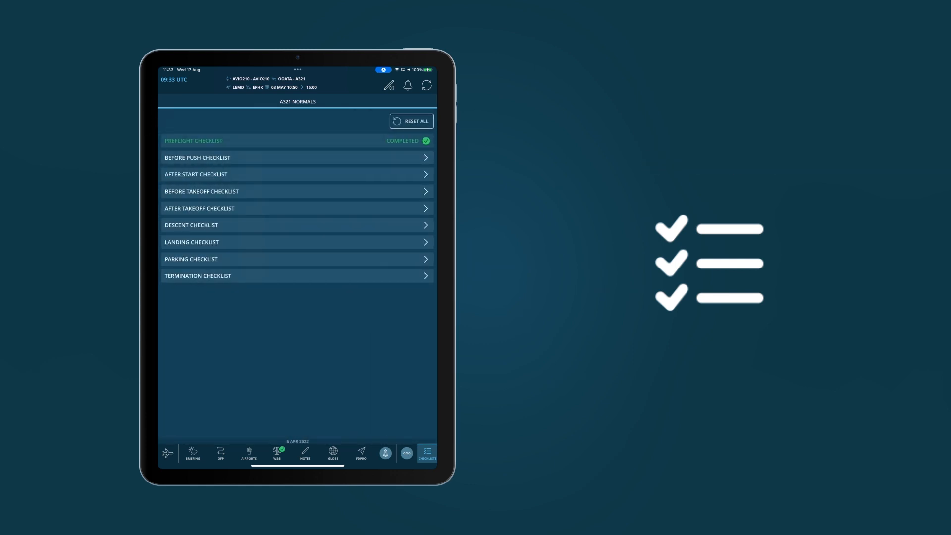
Paste a SNOWTAM into the GRF Decoder to decode the runway surface conditions.
left_click(426, 453)
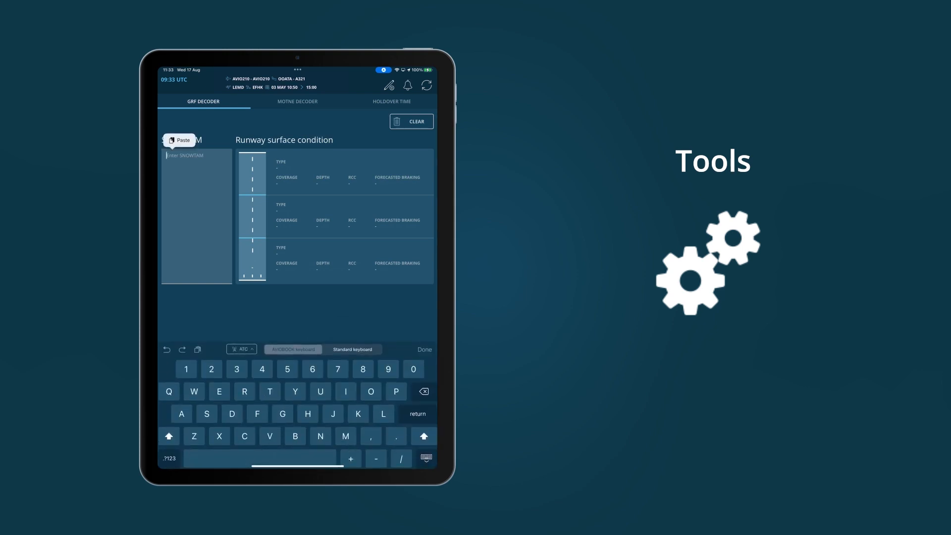
left_click(183, 140)
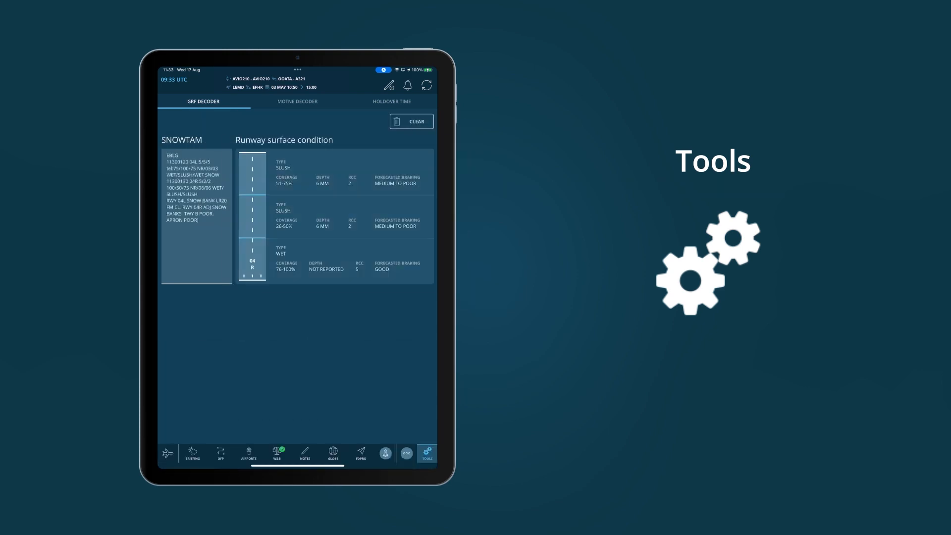
Look up the de-icing holdover time for active frost, then return to the GRF Decoder.
left_click(392, 101)
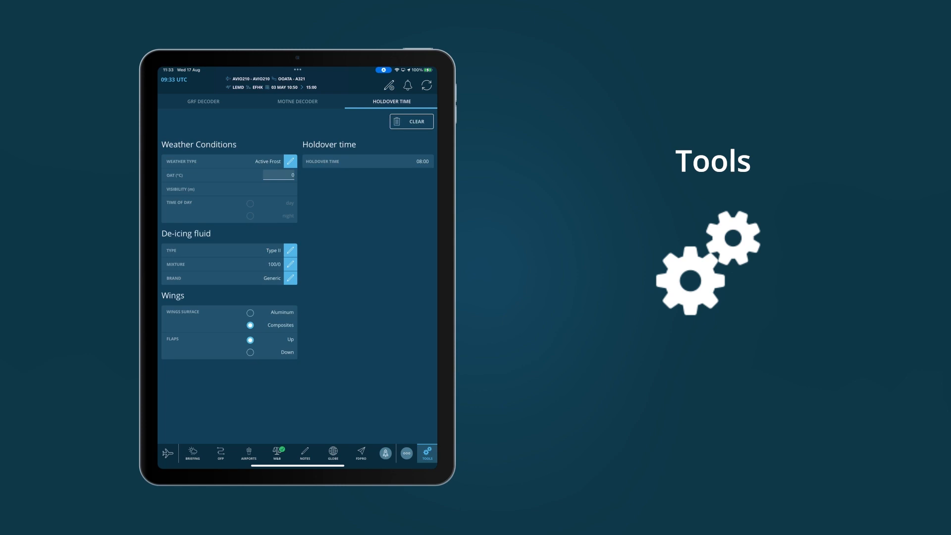
left_click(368, 161)
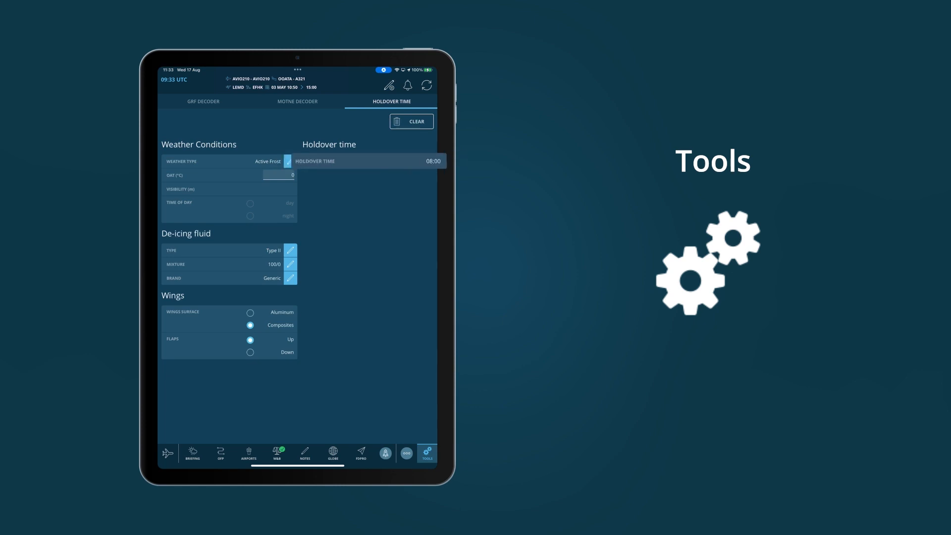
left_click(203, 101)
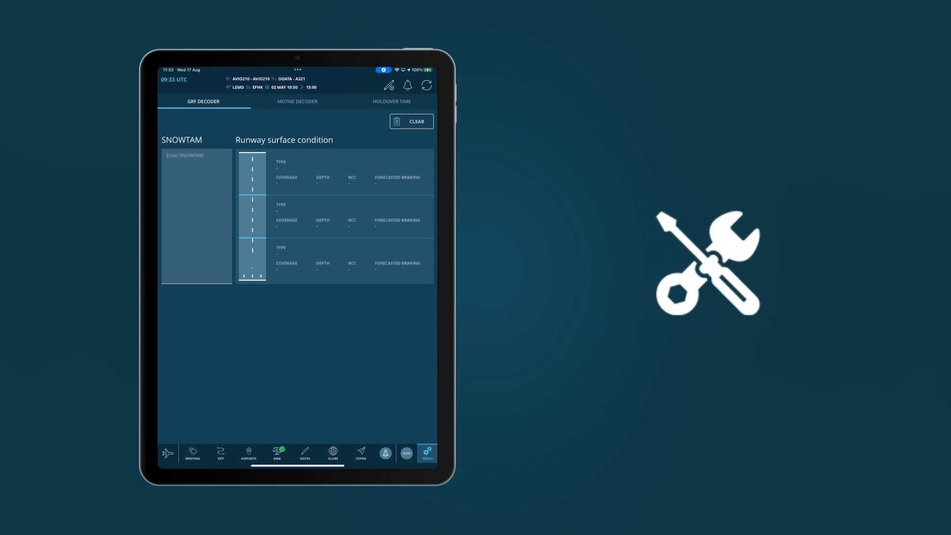
Review the Passenger seat armrest adjustment defect and start a new cabin defect report.
left_click(406, 453)
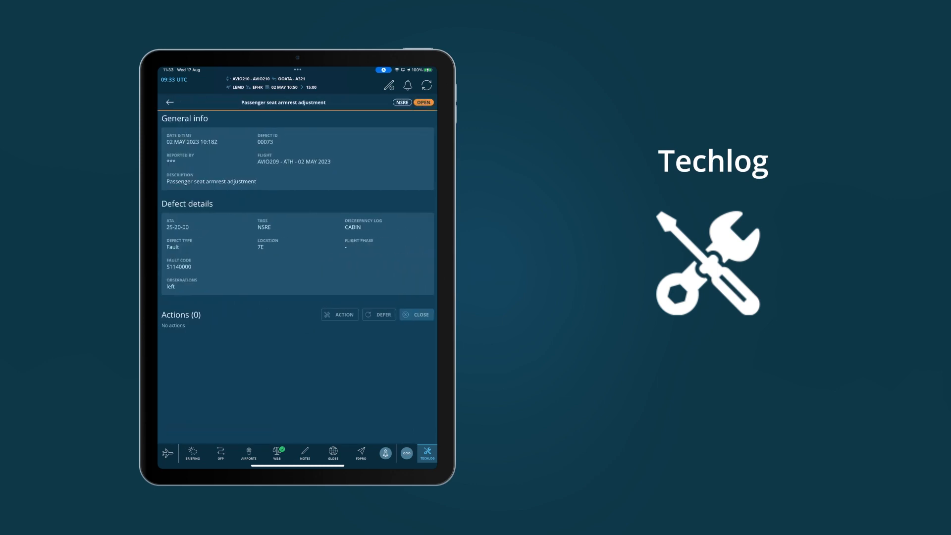
left_click(169, 102)
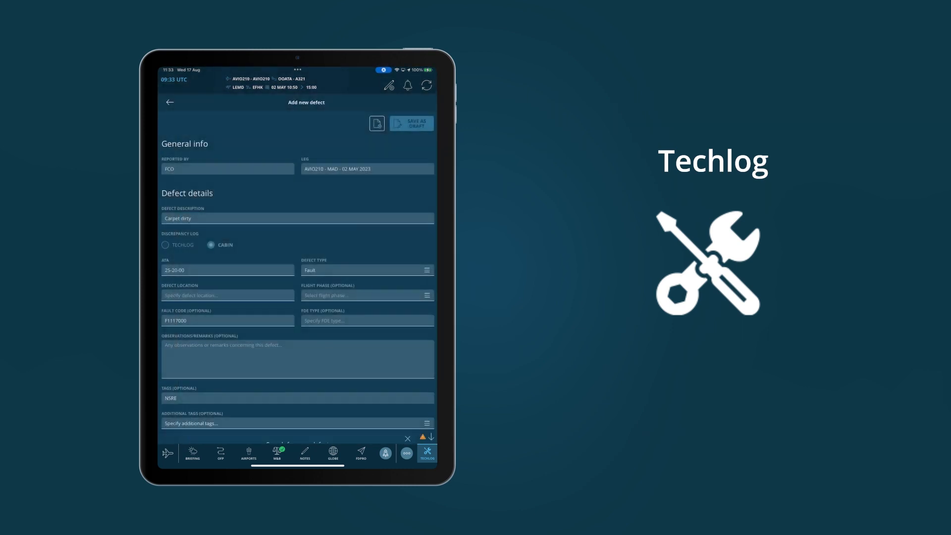
left_click(170, 102)
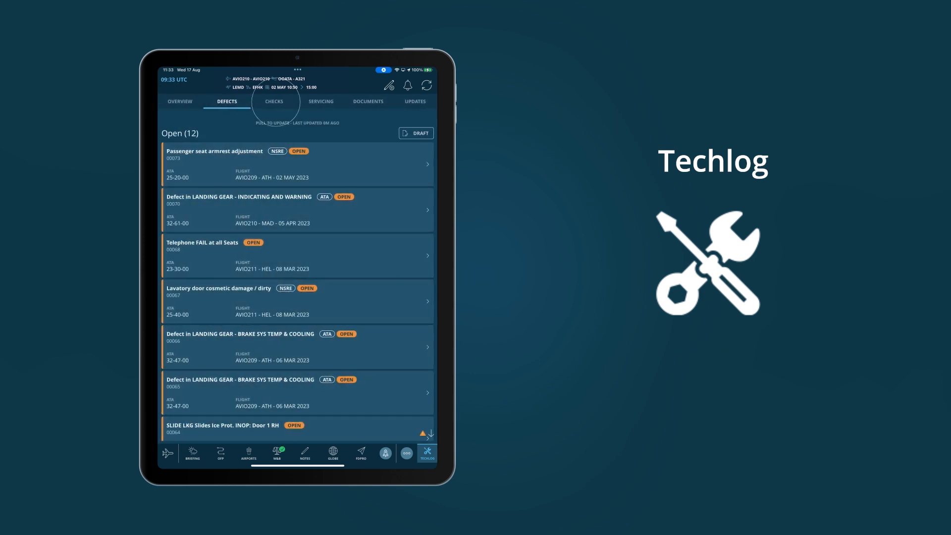
Read the CAAS document among the aircraft documents and go to the techlog overview.
left_click(368, 102)
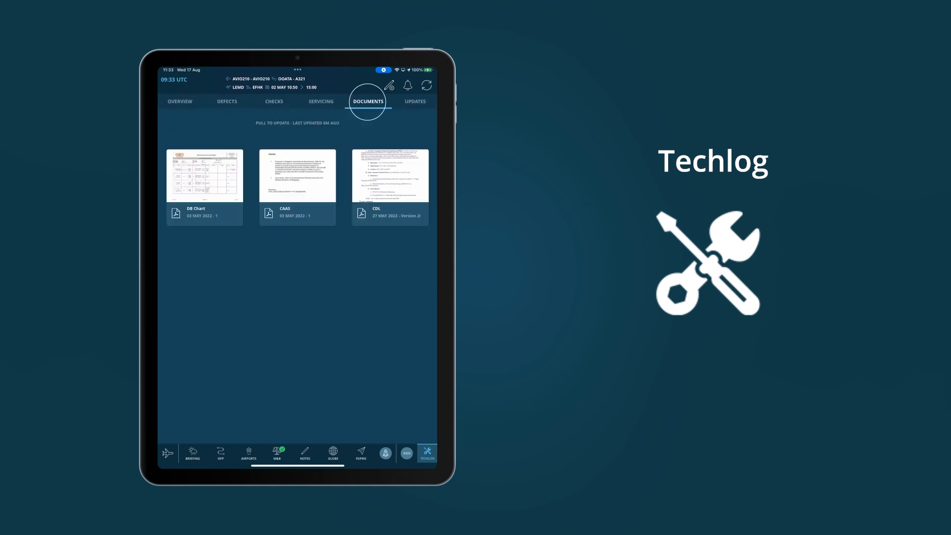
left_click(297, 175)
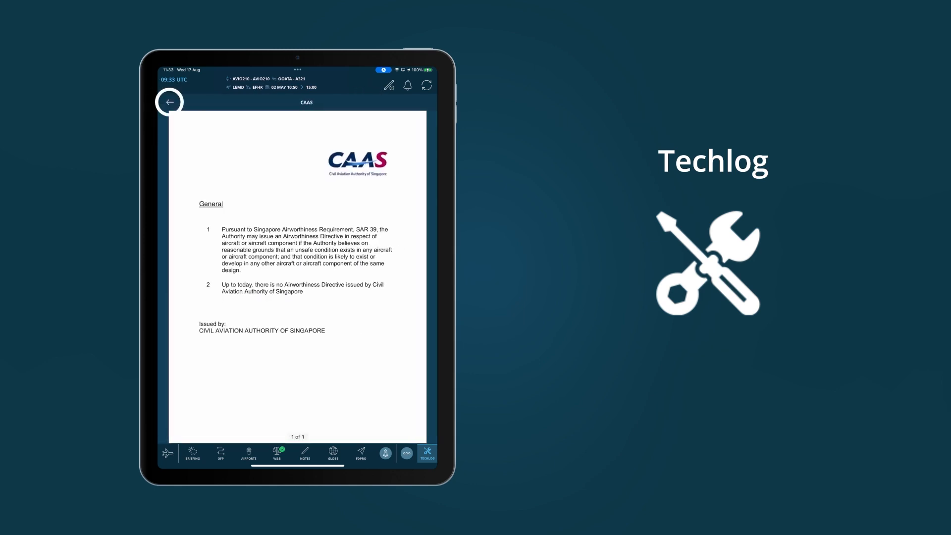
left_click(171, 102)
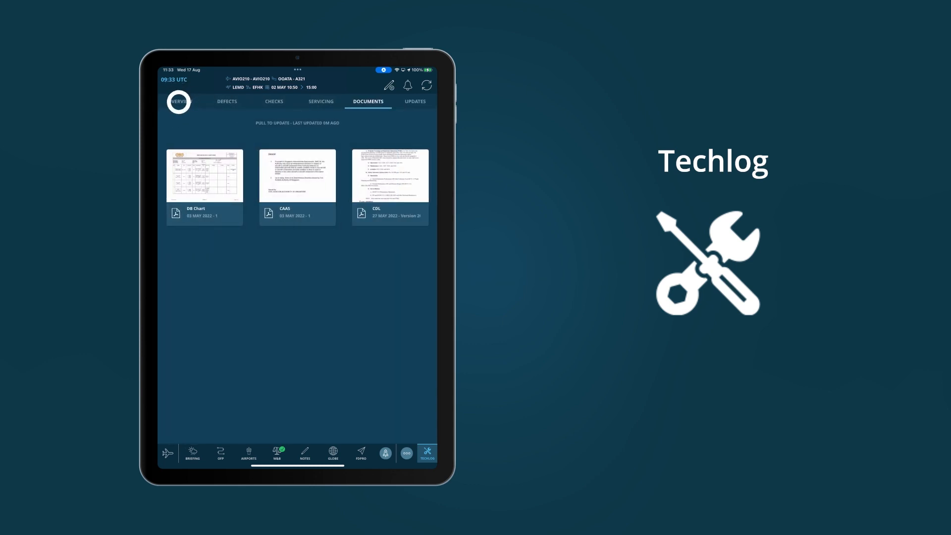
left_click(179, 101)
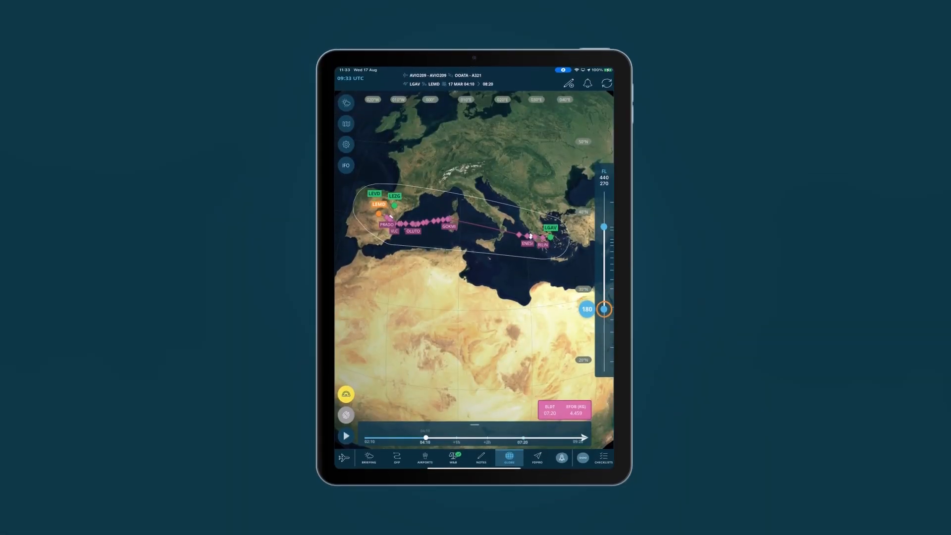
Show the globe map with the LGAV–LEMD route and adjust the flight level slider.
left_click(346, 102)
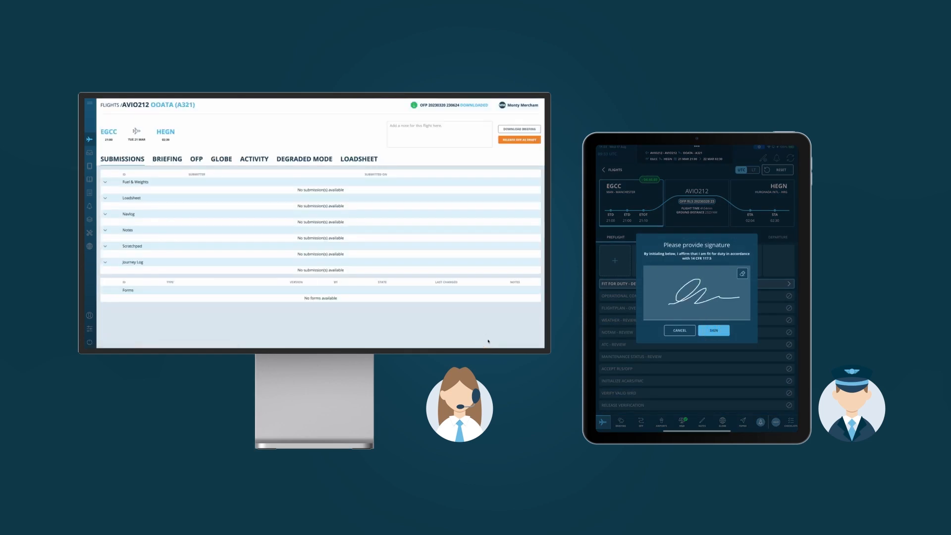
Confirm the fit-for-duty signature and accept the AVIO212 OFP release.
left_click(713, 330)
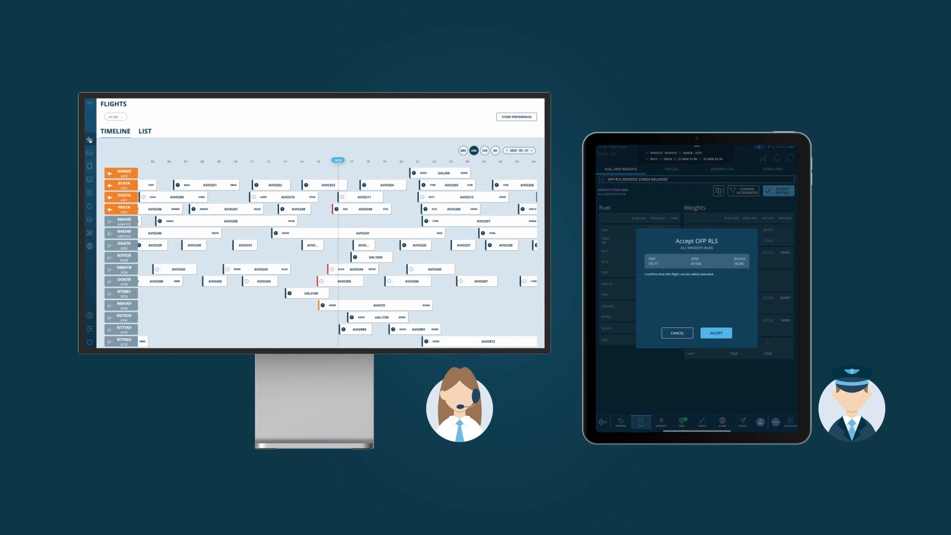
left_click(716, 333)
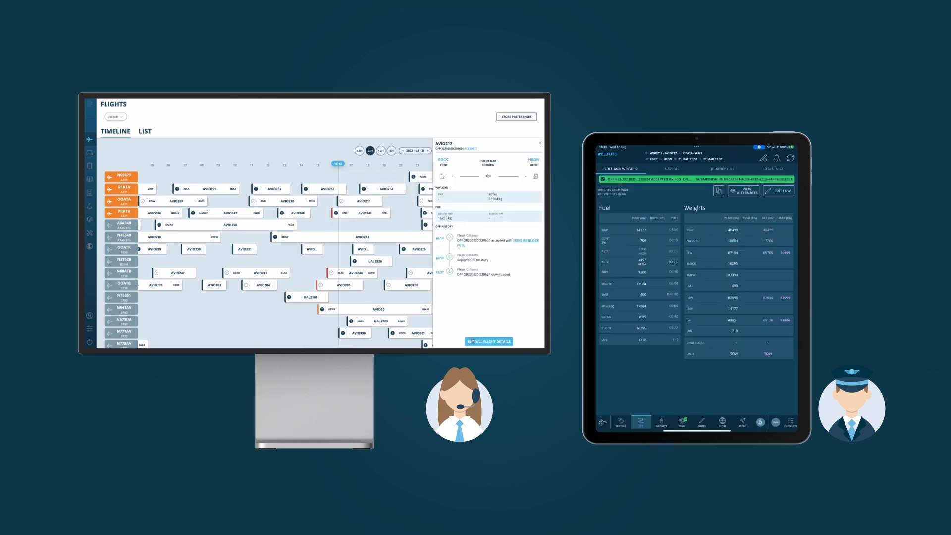
left_click(489, 341)
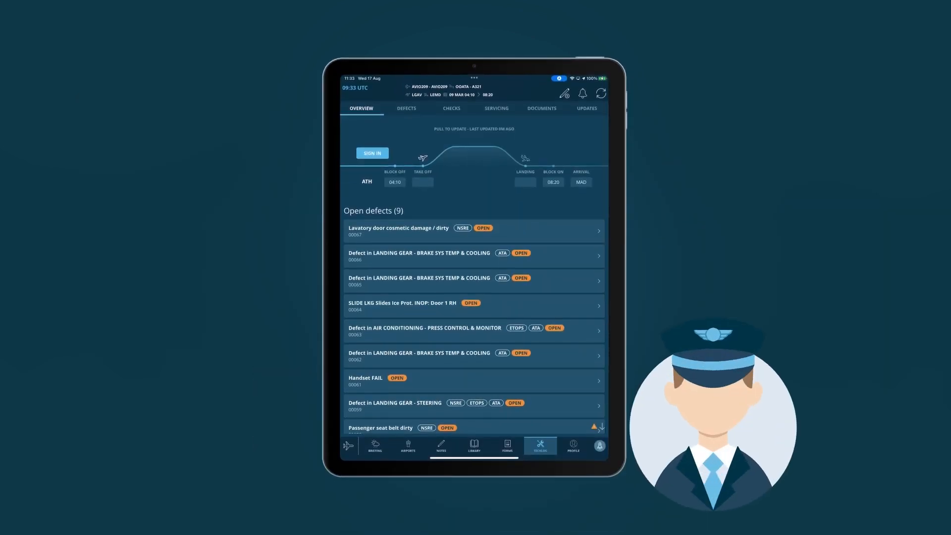
View the Lavatory door cosmetic damage defect and return to the open defects list.
left_click(406, 108)
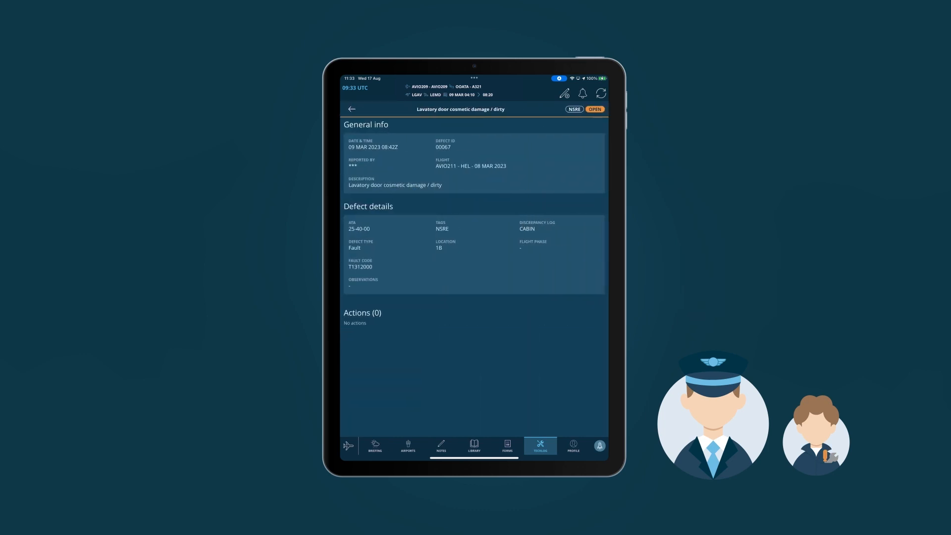
left_click(352, 110)
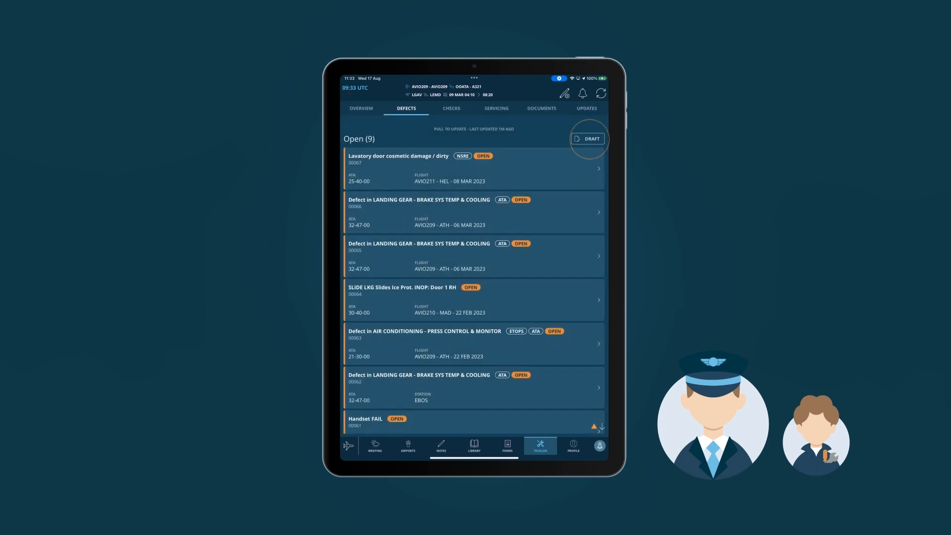
Search 'BELT', choose the Passenger seat belt dirty defect, then sign in to the flight list.
type("B")
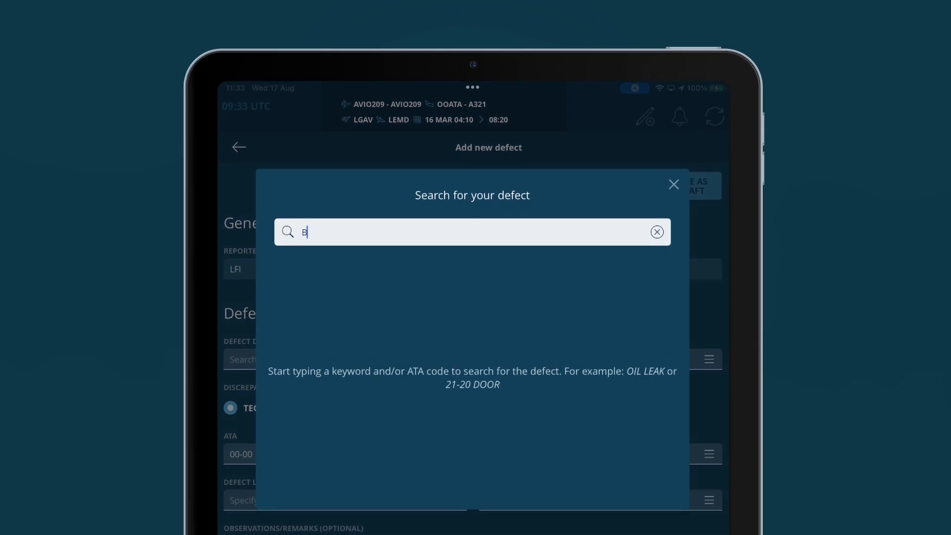
type("ELT")
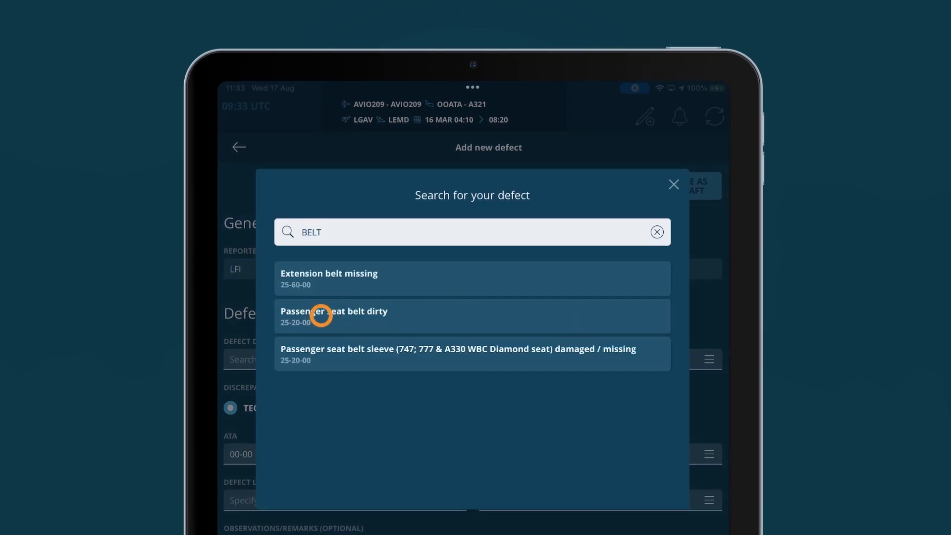
left_click(472, 315)
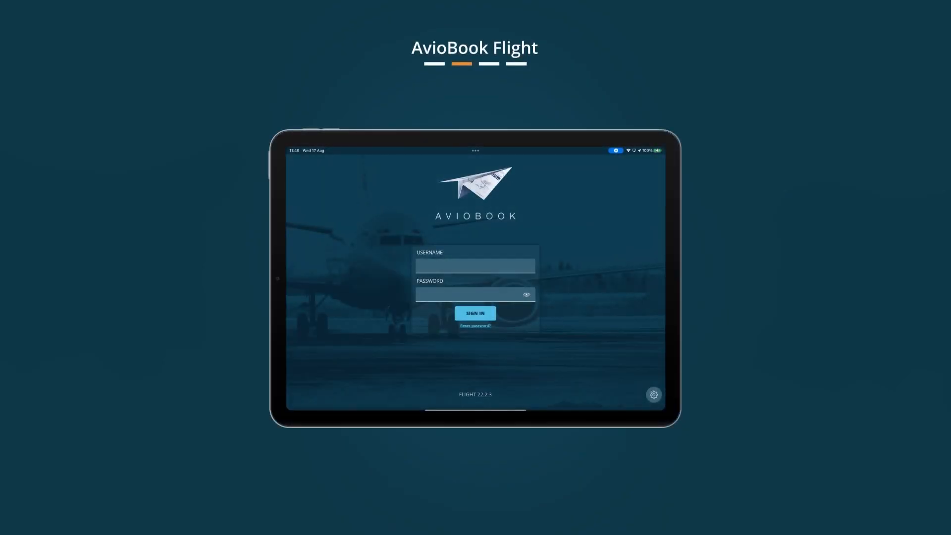
left_click(475, 313)
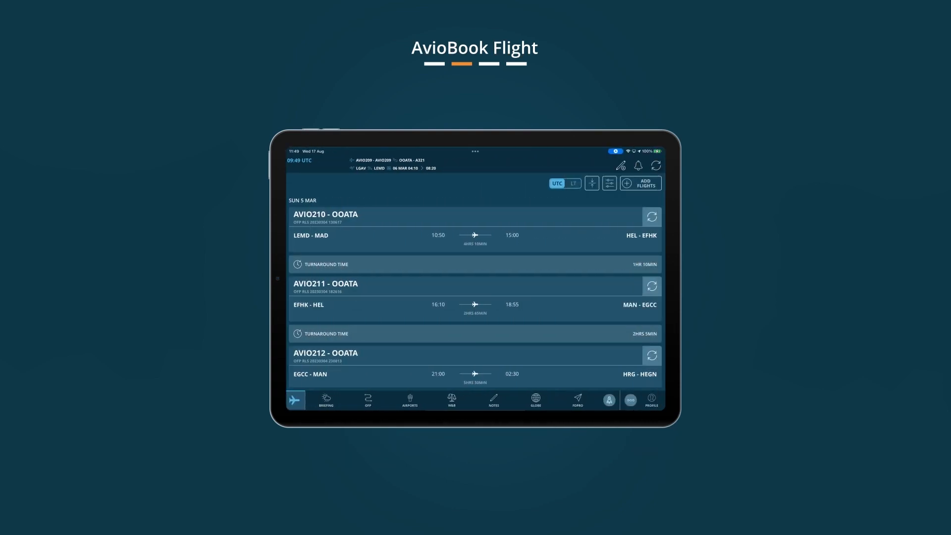